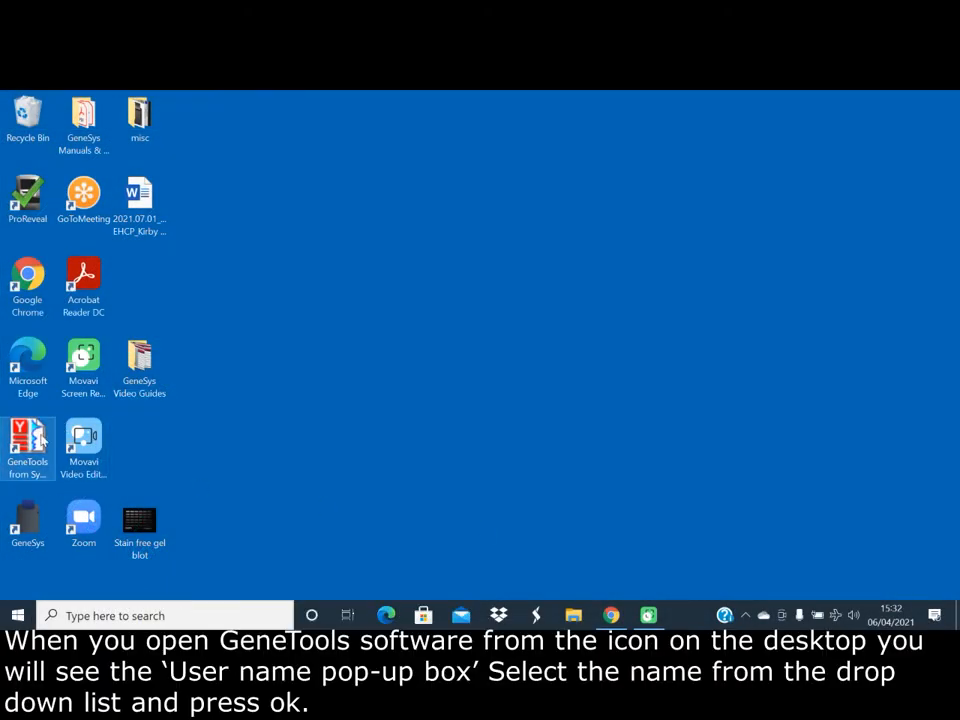
# - Launch GeneTools and log in with the chosen user name
pyautogui.doubleClick(28, 443)
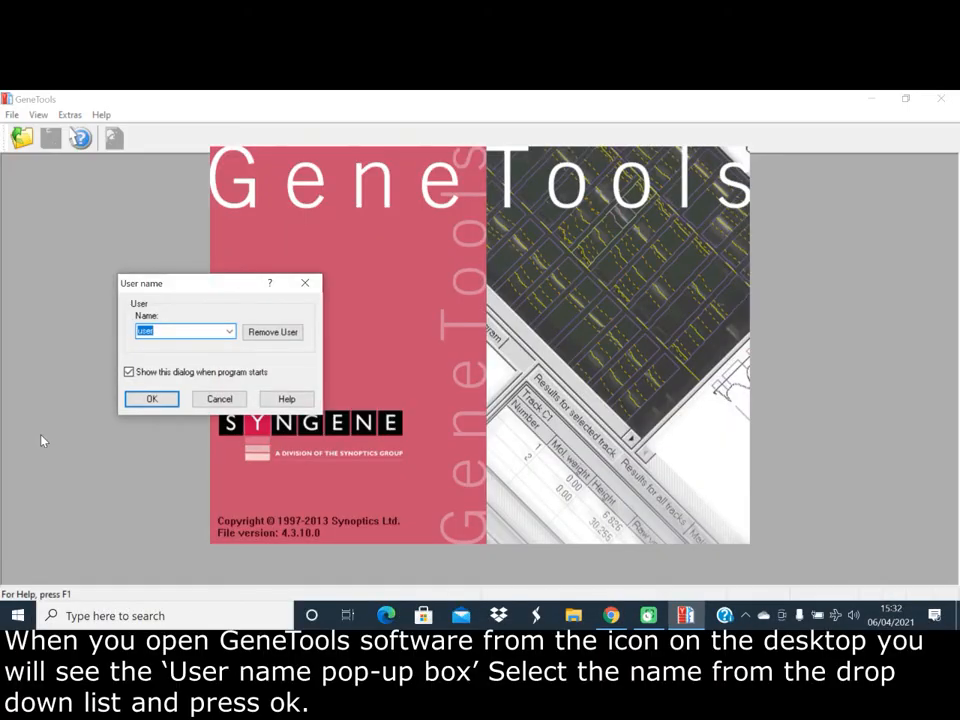
pyautogui.moveTo(165, 453)
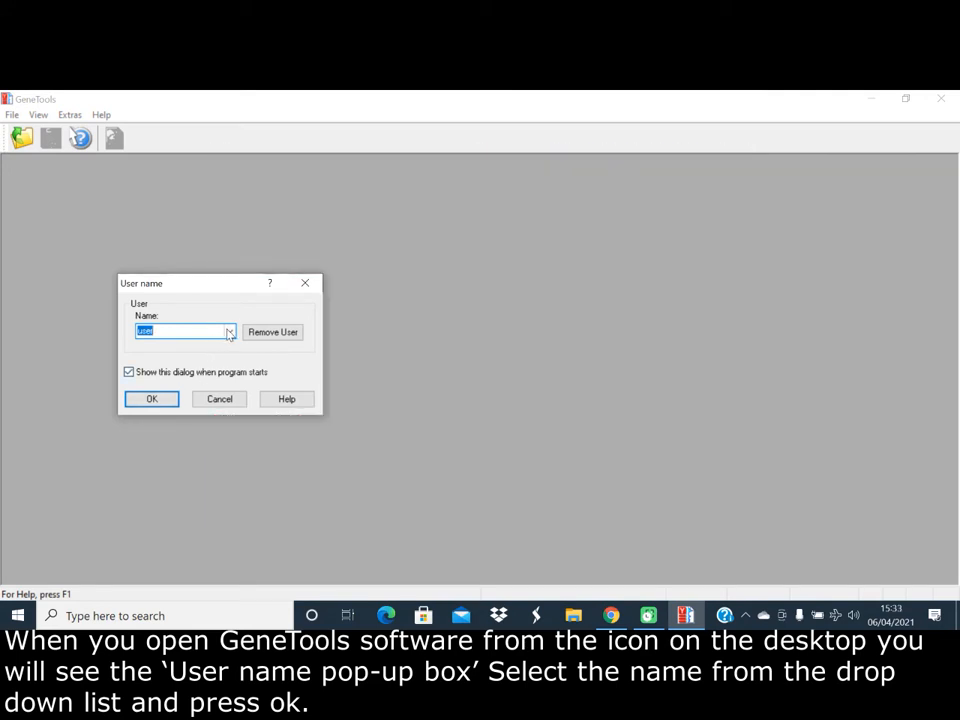
pyautogui.click(229, 331)
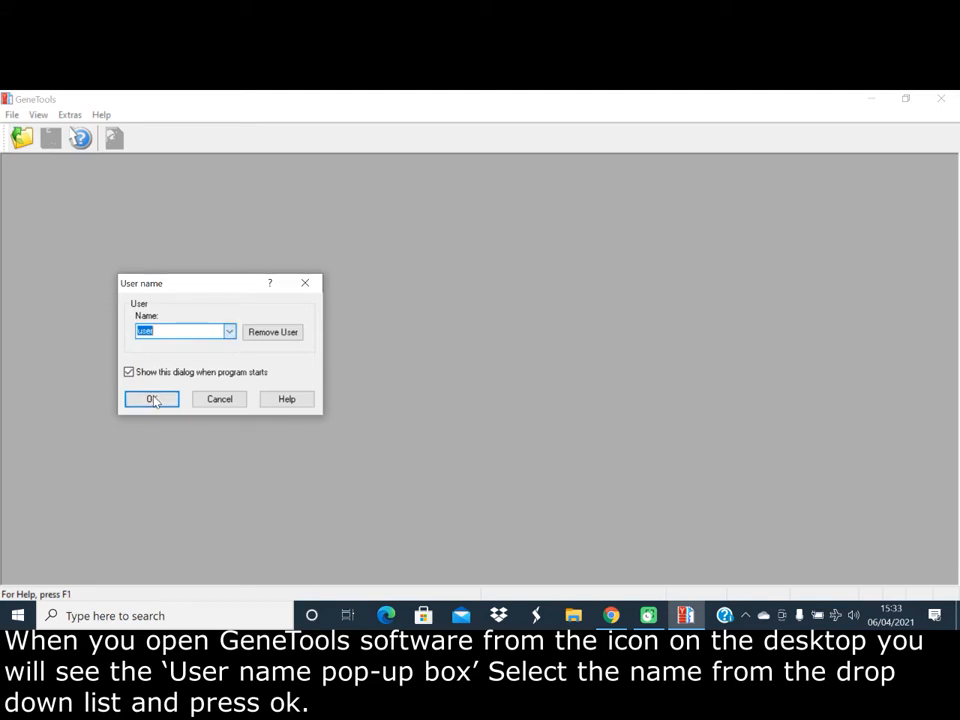
pyautogui.click(151, 399)
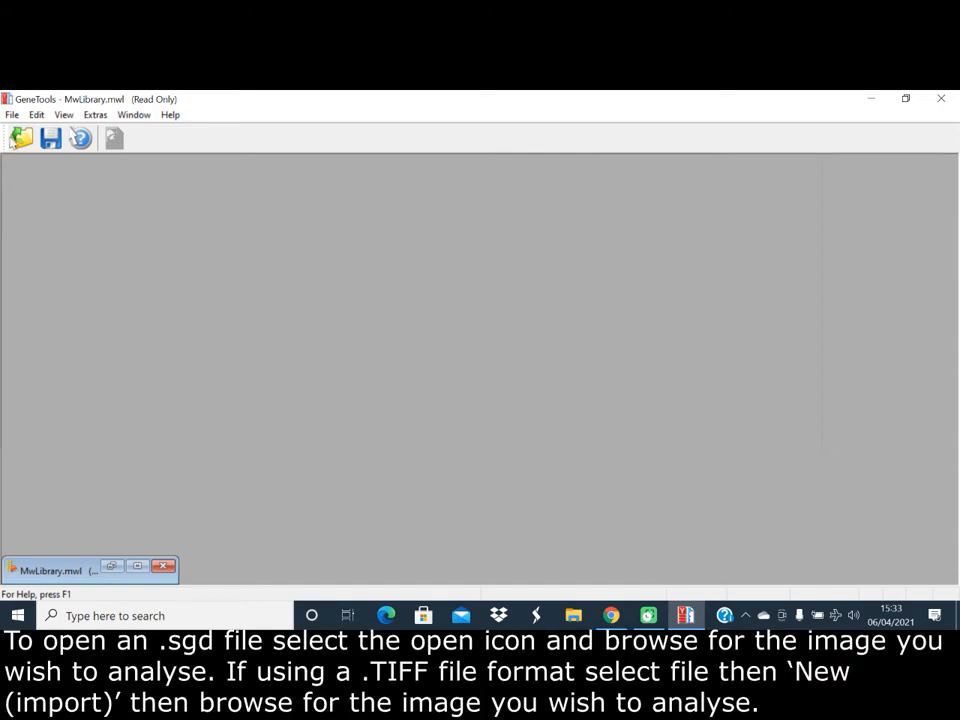
# - Dismiss the open browser and import a new gel image via File > New
pyautogui.click(20, 138)
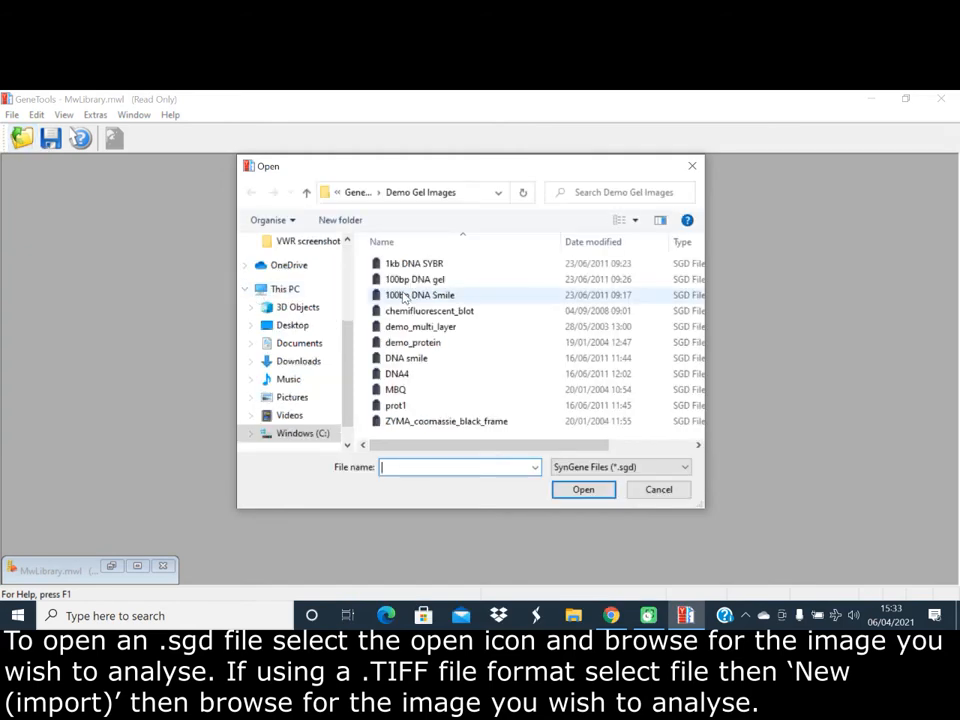
pyautogui.moveTo(420, 295)
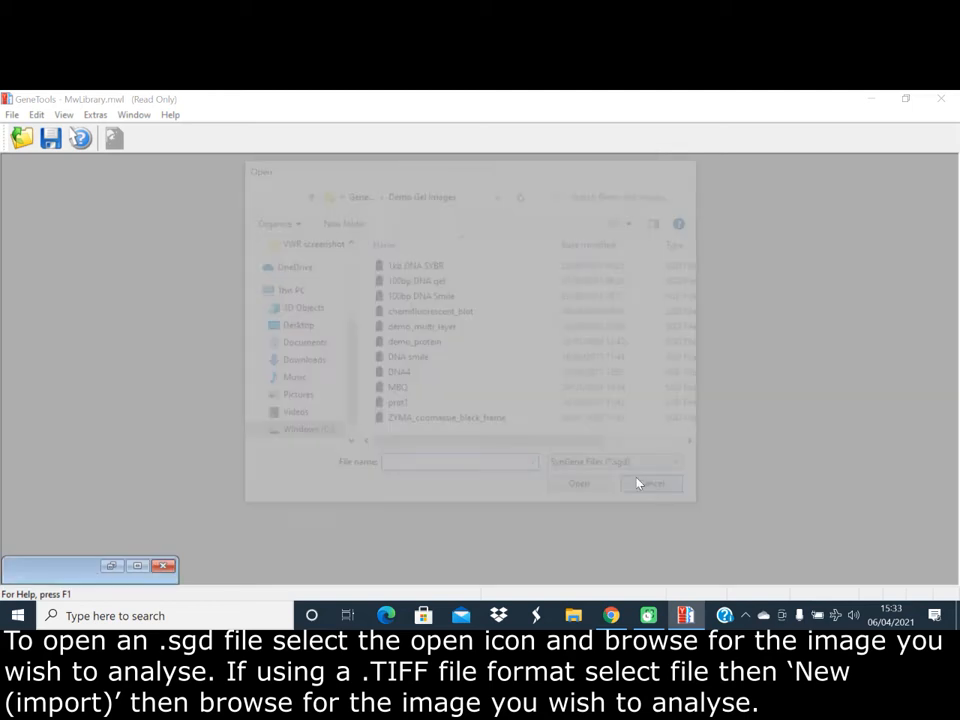
pyautogui.click(651, 483)
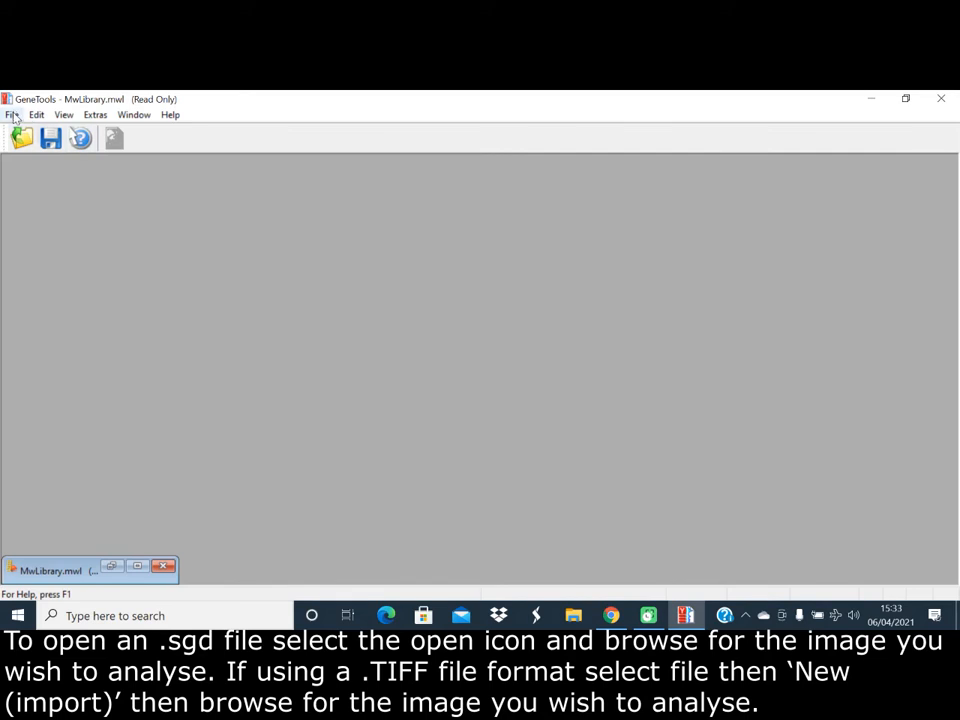
pyautogui.click(12, 114)
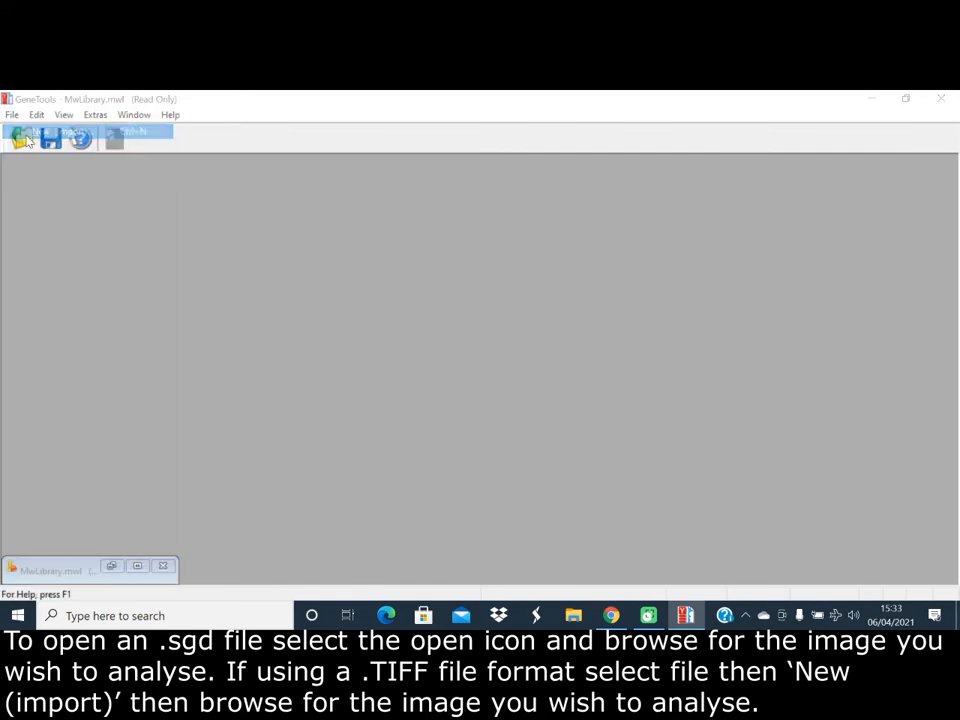
pyautogui.click(22, 138)
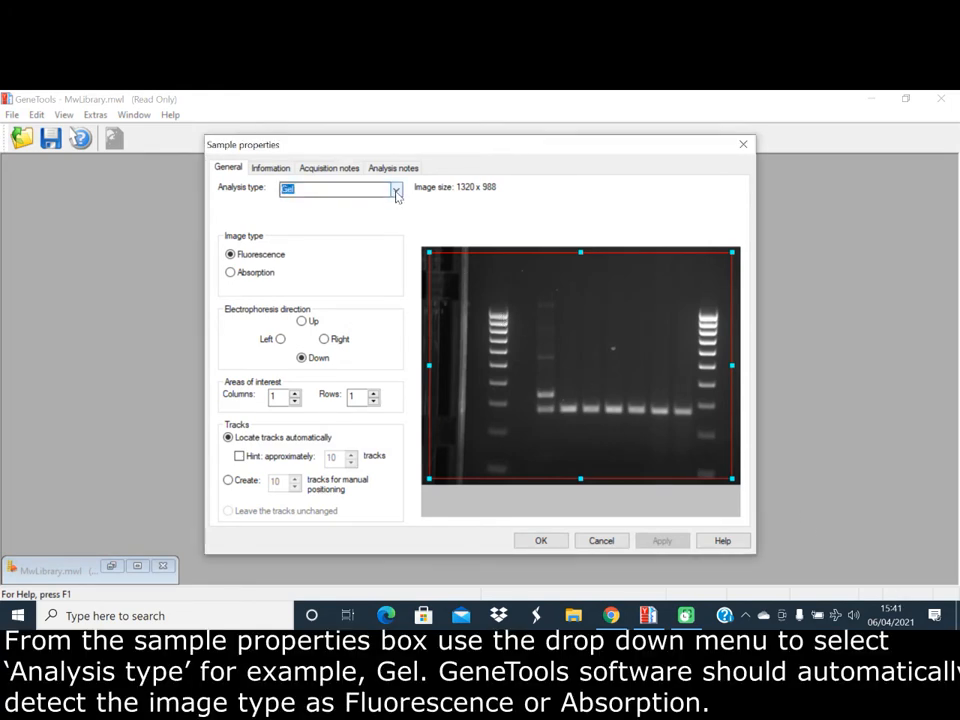
# - Open the Analysis type dropdown in Sample properties
pyautogui.click(395, 190)
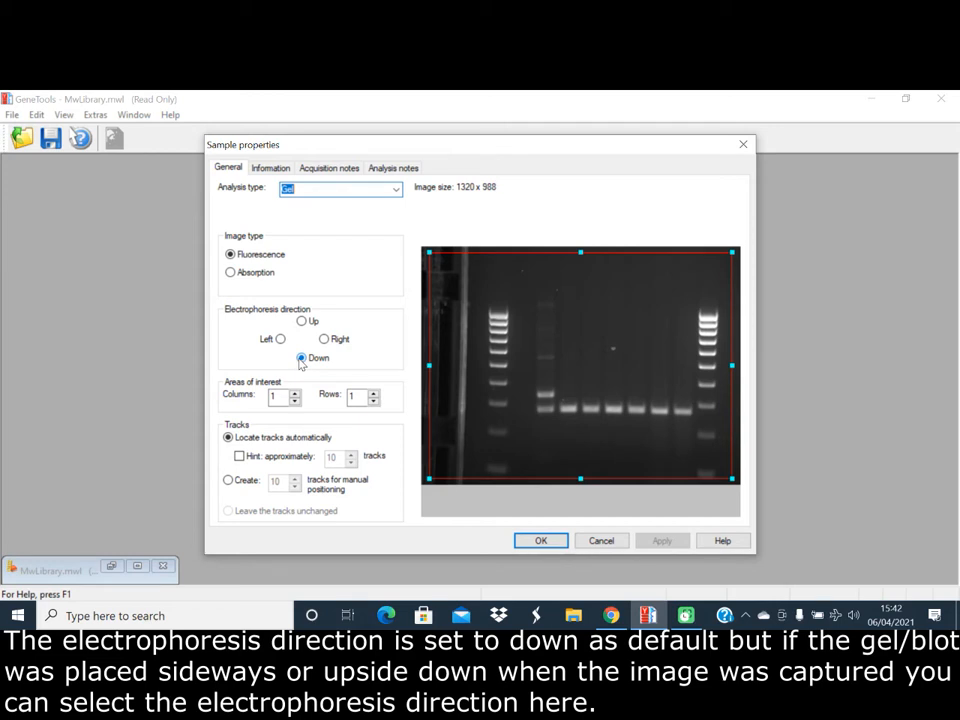
pyautogui.moveTo(333, 356)
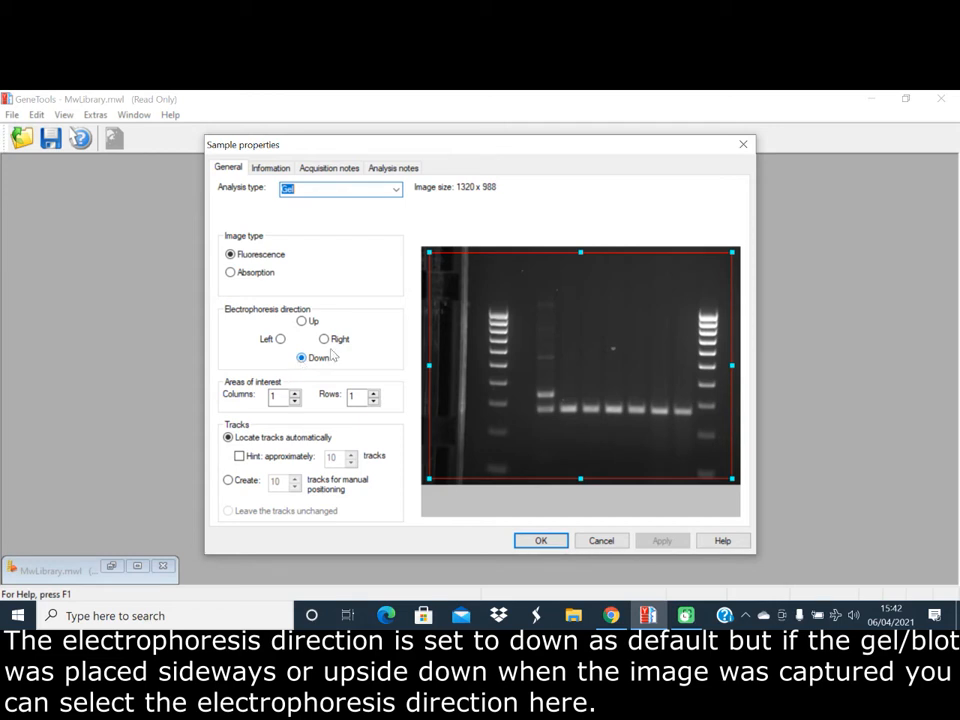
pyautogui.moveTo(324, 339)
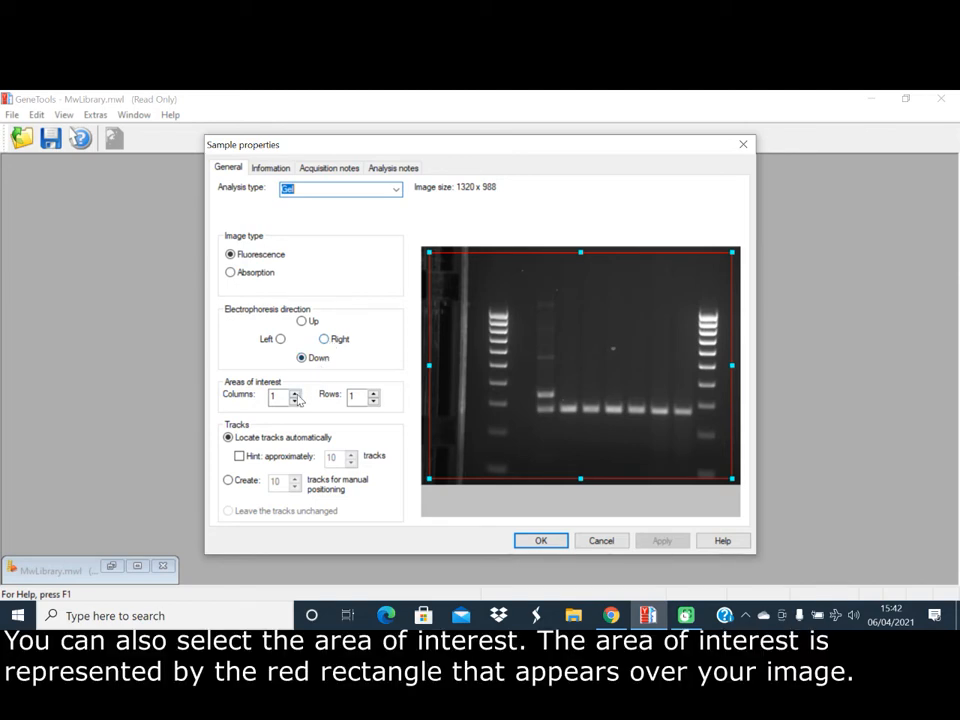
pyautogui.moveTo(440, 370)
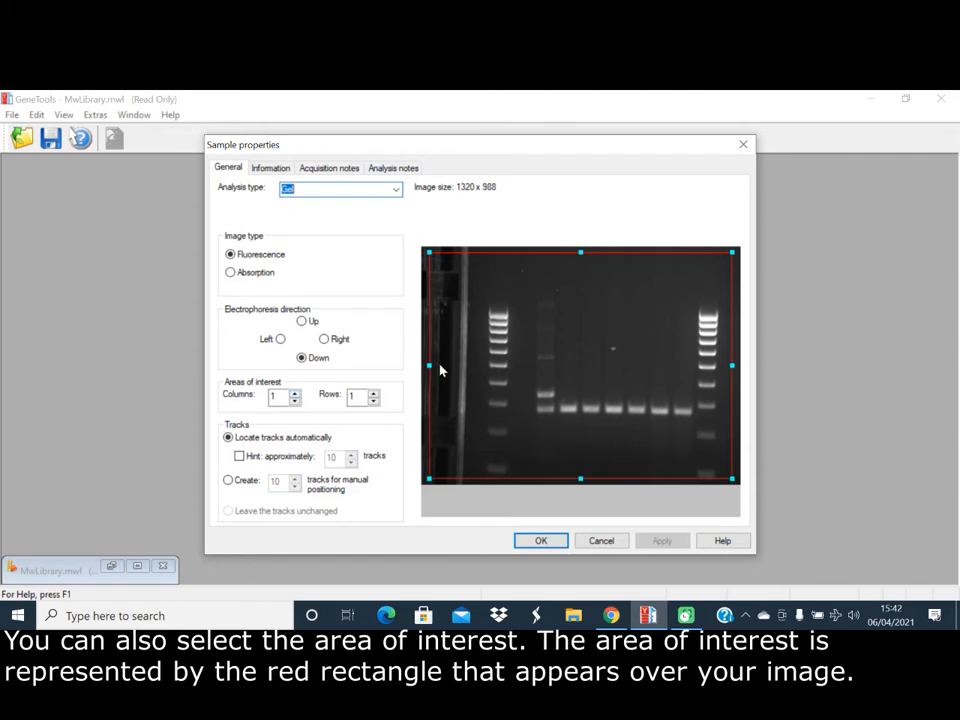
pyautogui.moveTo(516, 264)
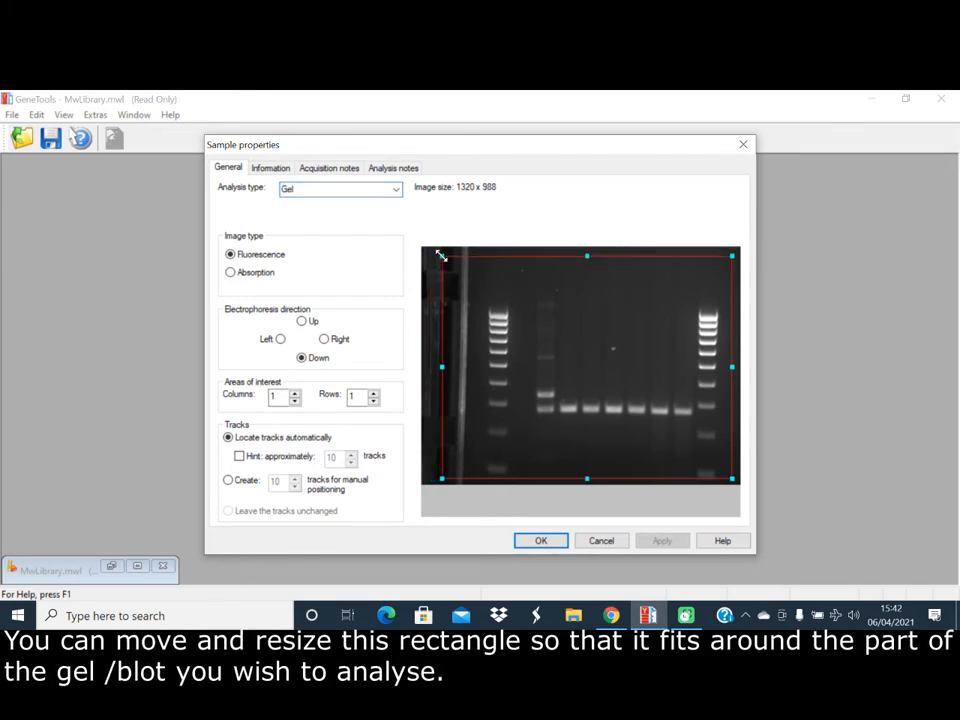
# - Shrink and reposition the red area of interest over the gel lanes
pyautogui.moveTo(440, 255); pyautogui.dragTo(477, 278)
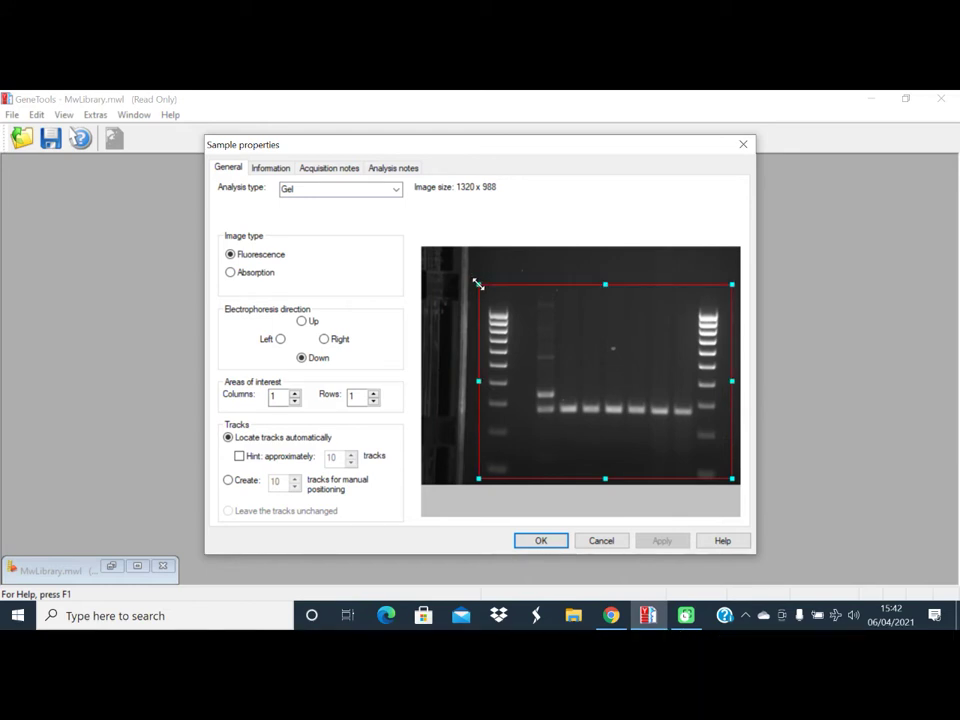
pyautogui.moveTo(478, 284); pyautogui.dragTo(478, 288)
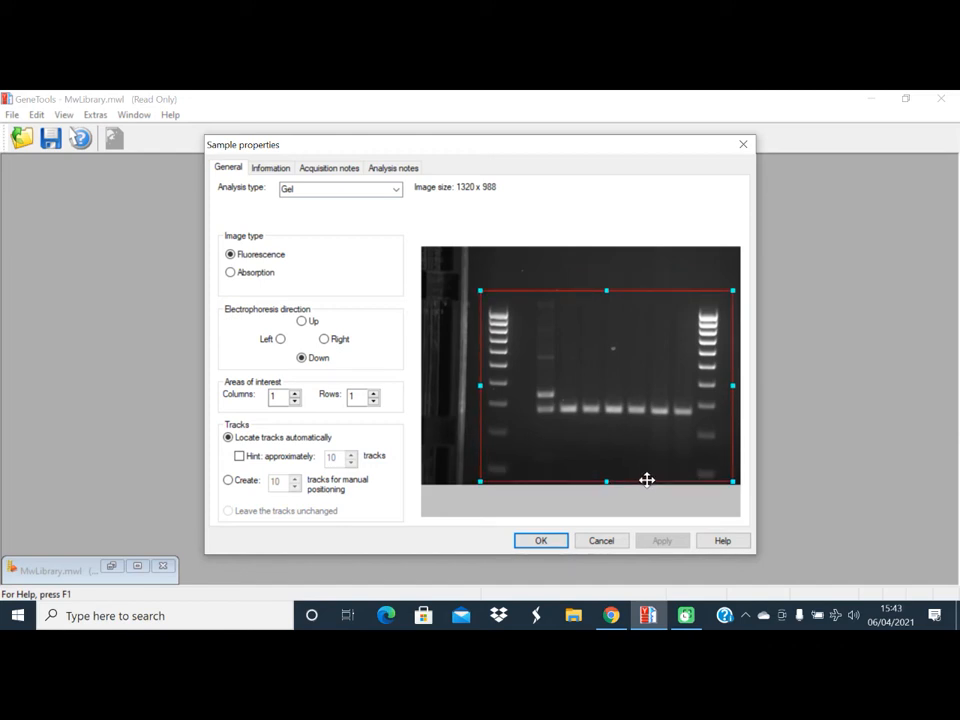
pyautogui.click(229, 511)
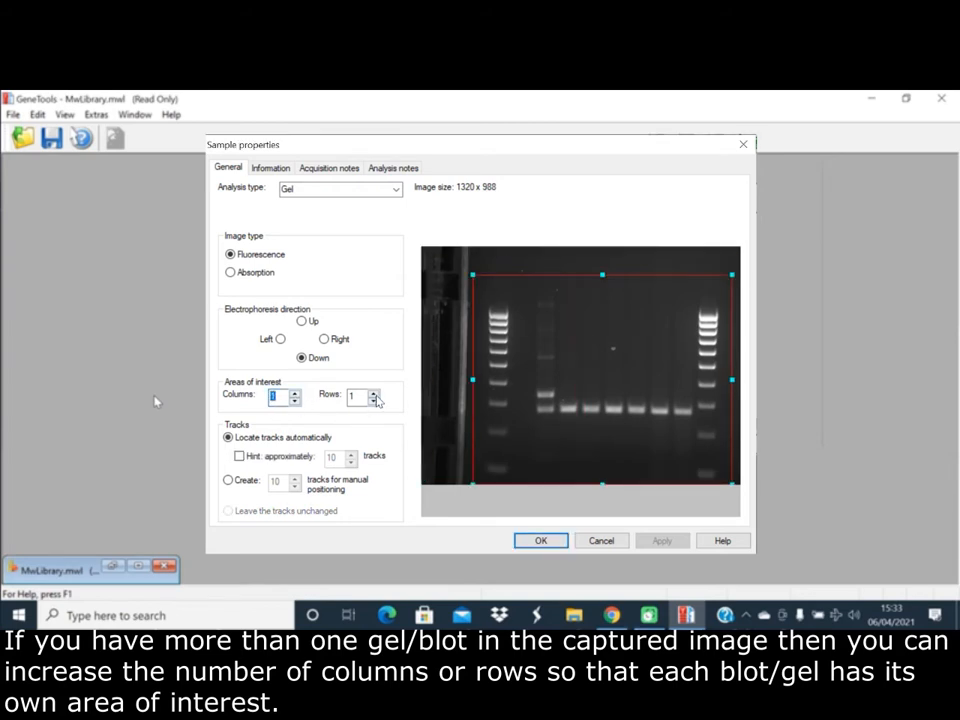
# - Keep one row, enable the track hint, and create 10 tracks for manual positioning
pyautogui.click(375, 391)
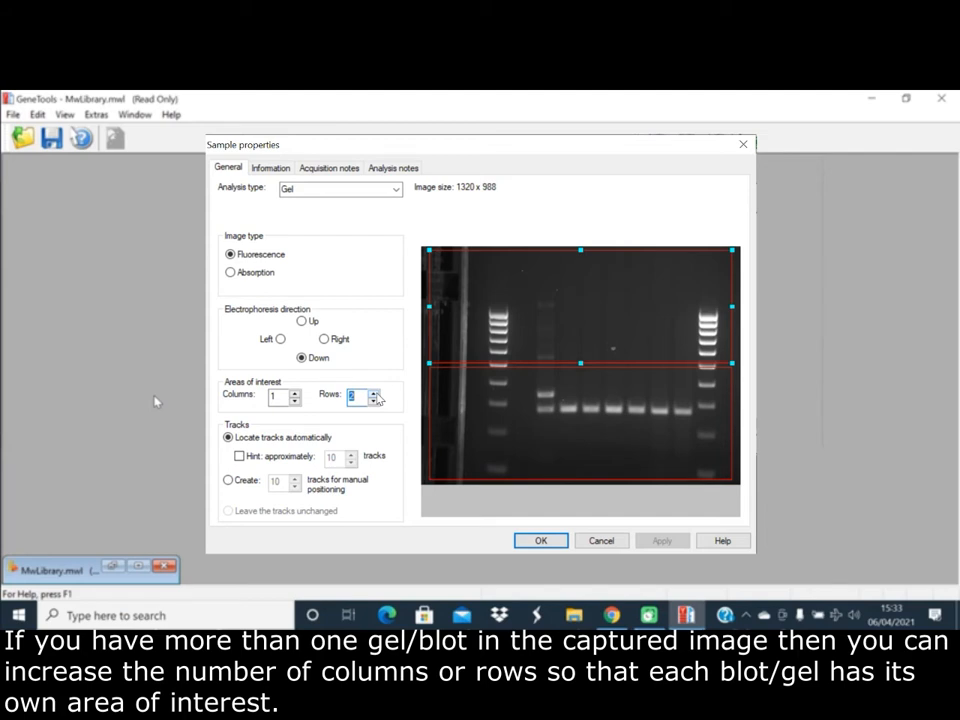
pyautogui.click(374, 399)
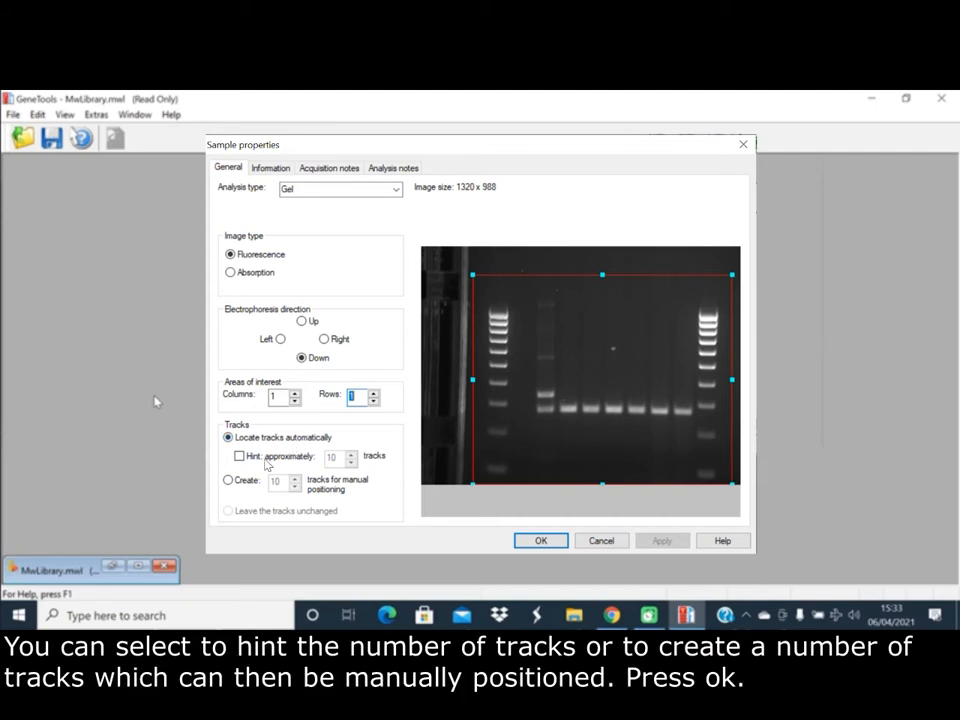
pyautogui.click(239, 456)
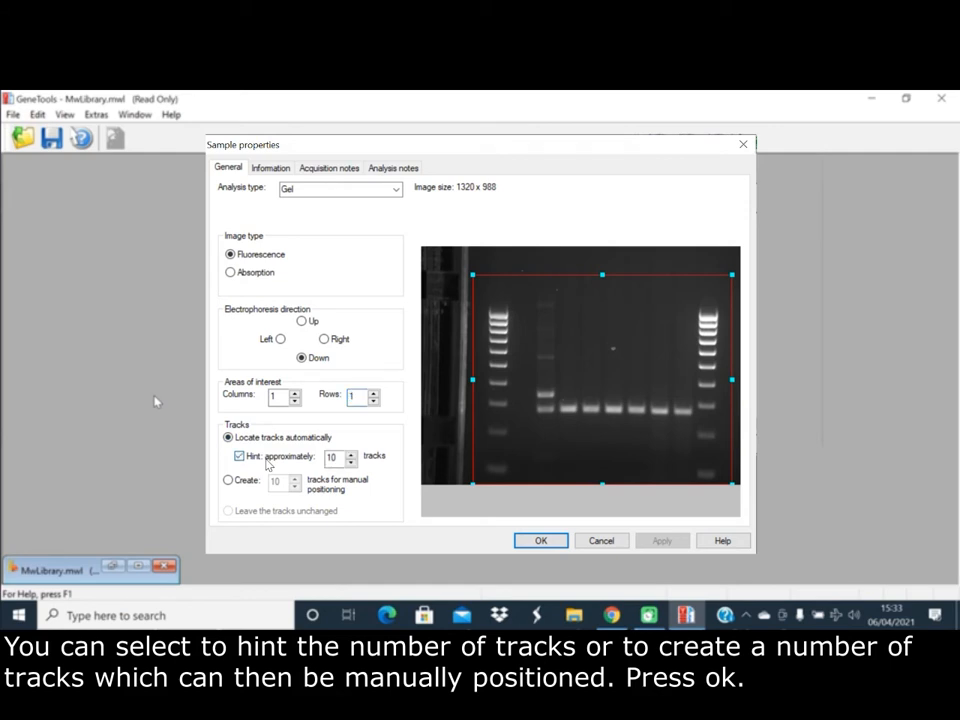
pyautogui.click(228, 481)
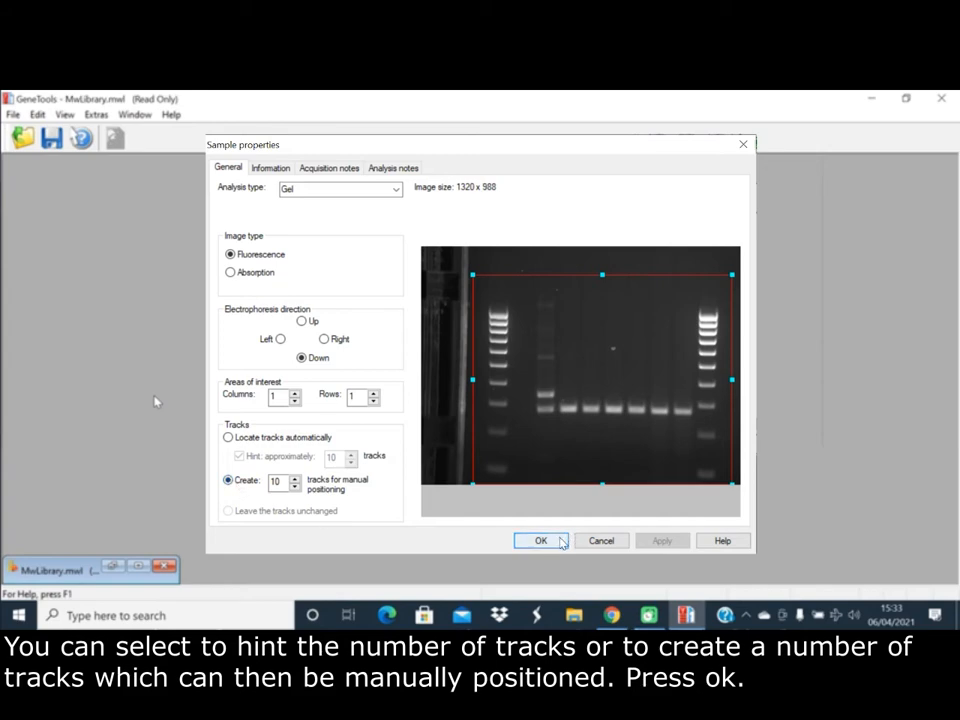
# - Accept the sample properties to detect the 10 lanes and start adjusting track width
pyautogui.click(540, 540)
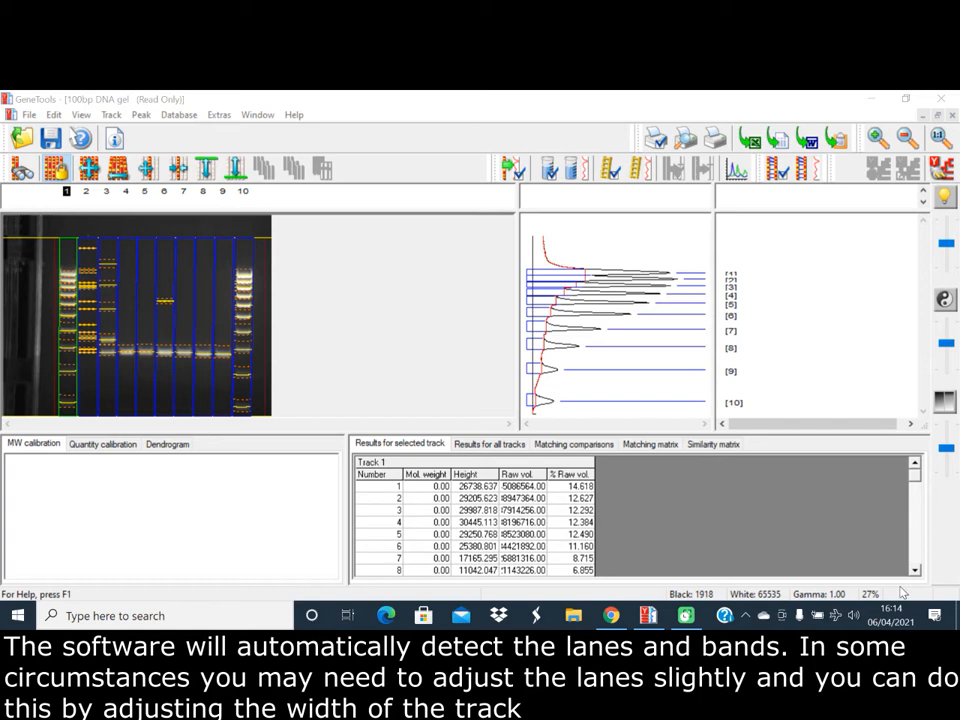
pyautogui.moveTo(617, 414)
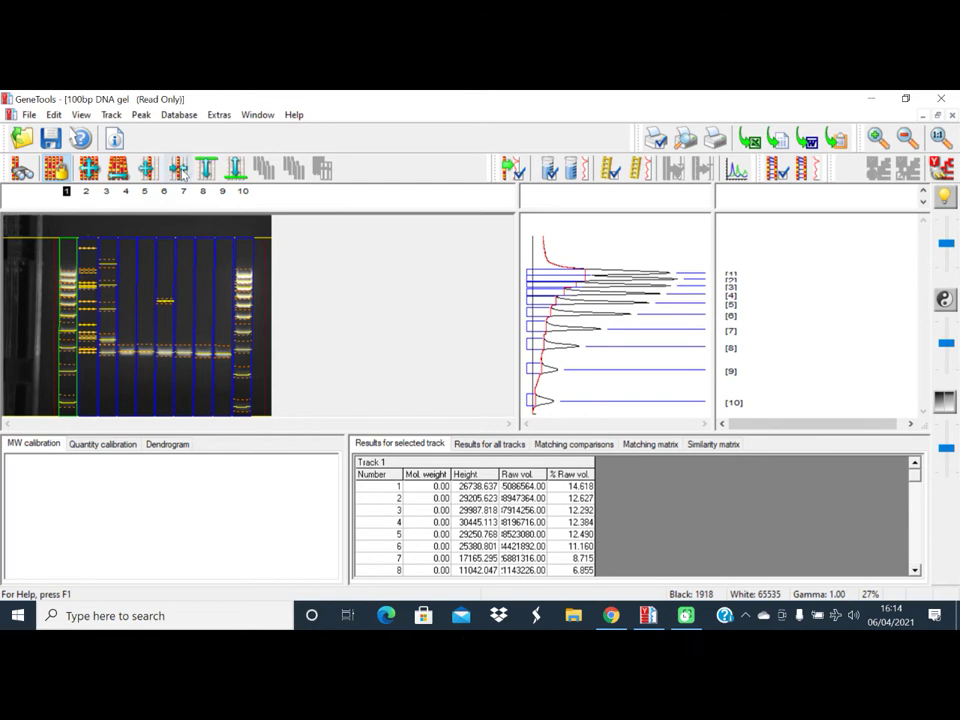
pyautogui.click(178, 168)
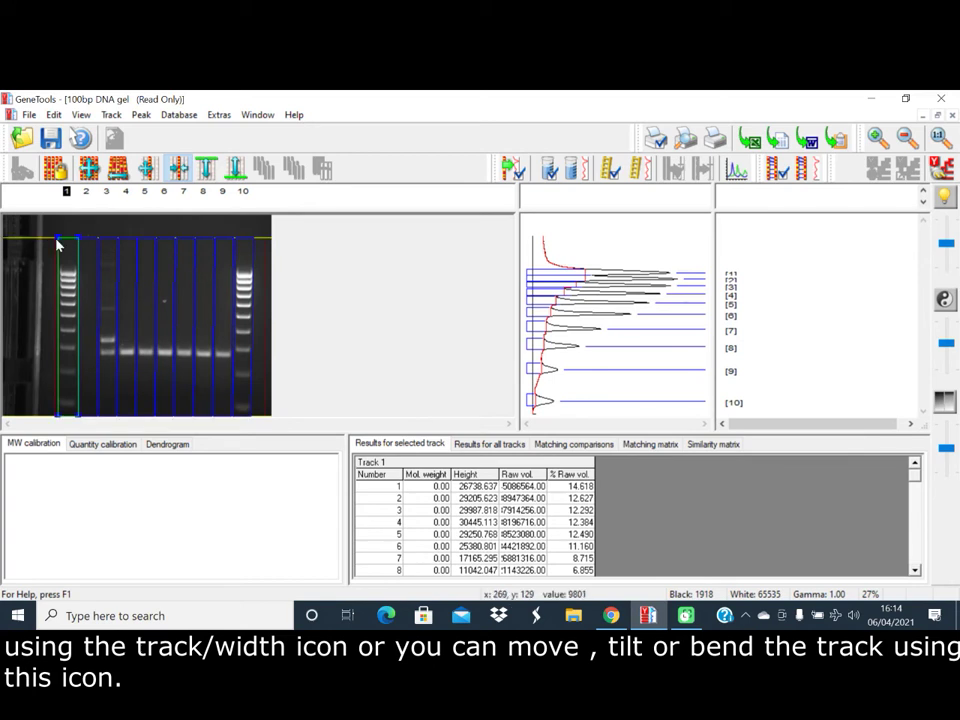
pyautogui.moveTo(200, 193)
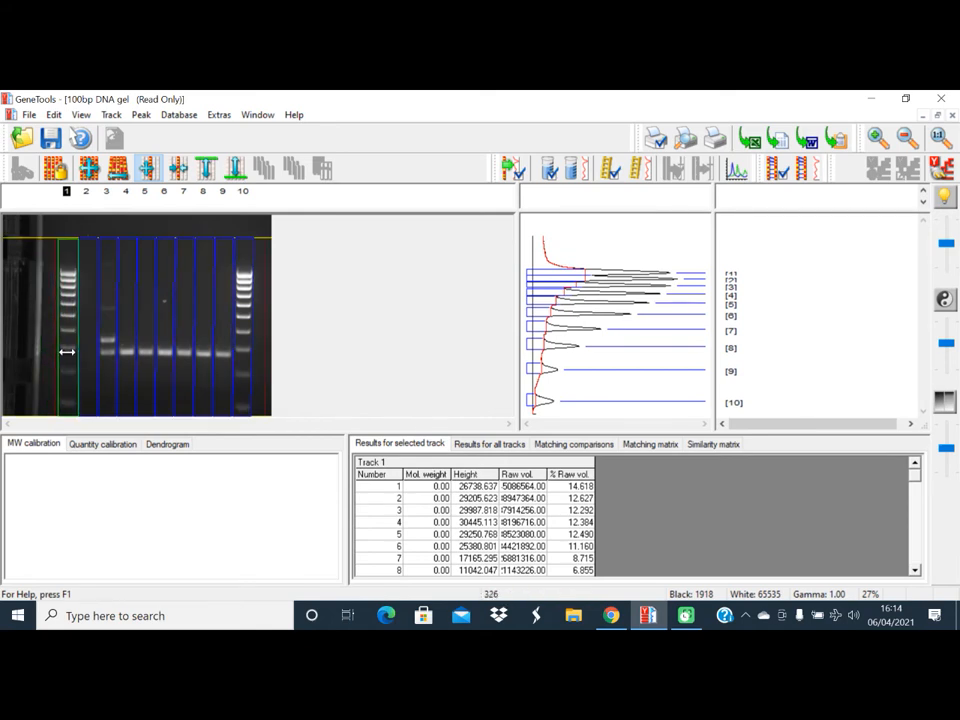
pyautogui.moveTo(70, 358)
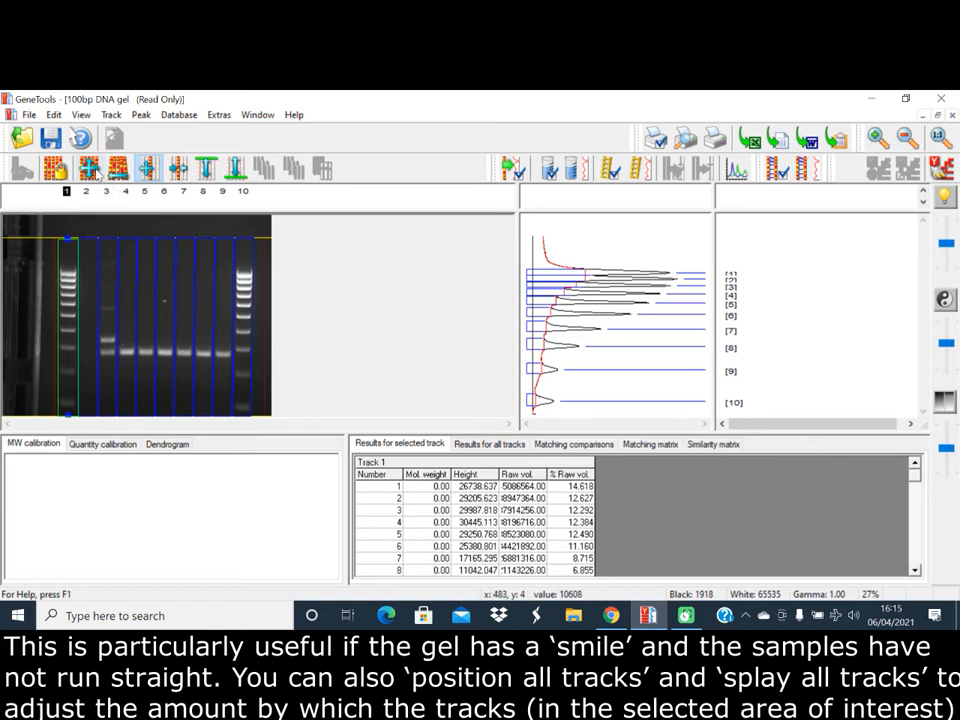
pyautogui.moveTo(115, 168)
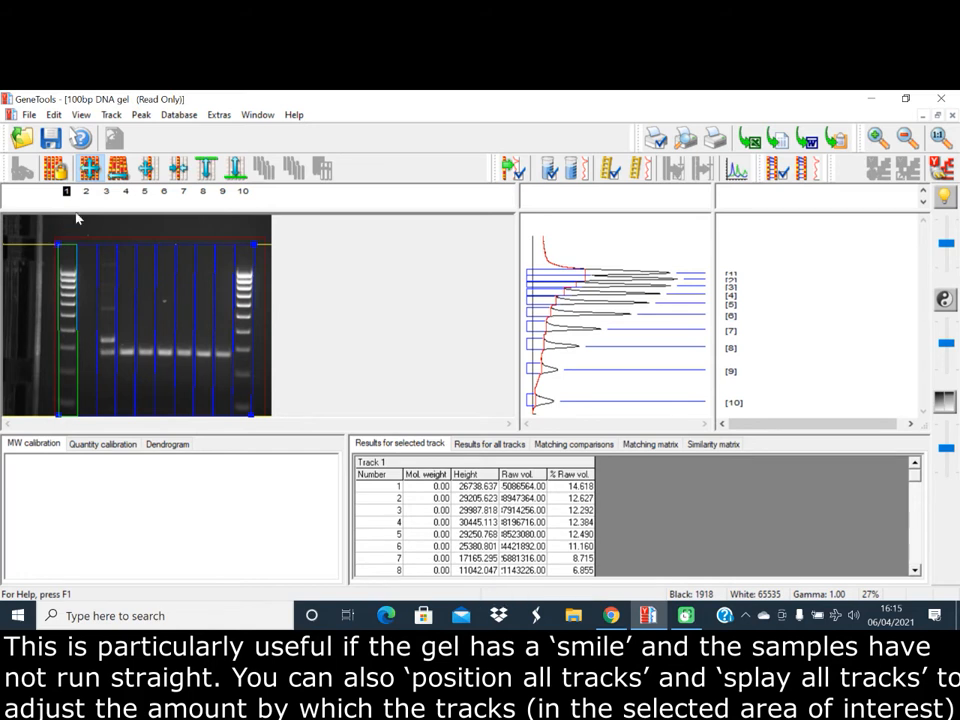
pyautogui.moveTo(117, 167)
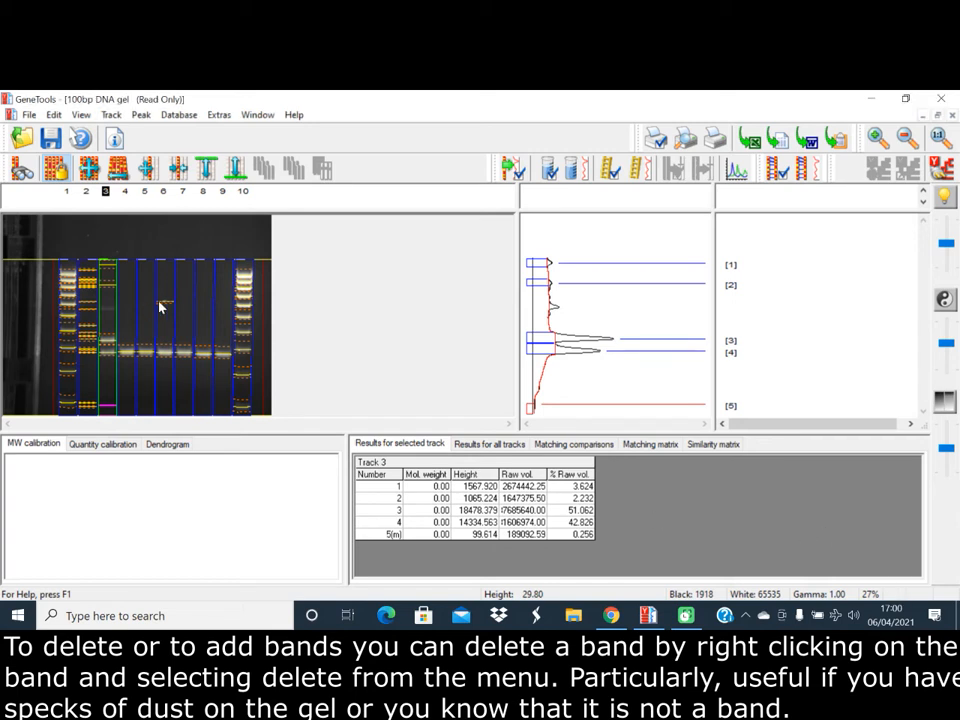
pyautogui.moveTo(170, 307)
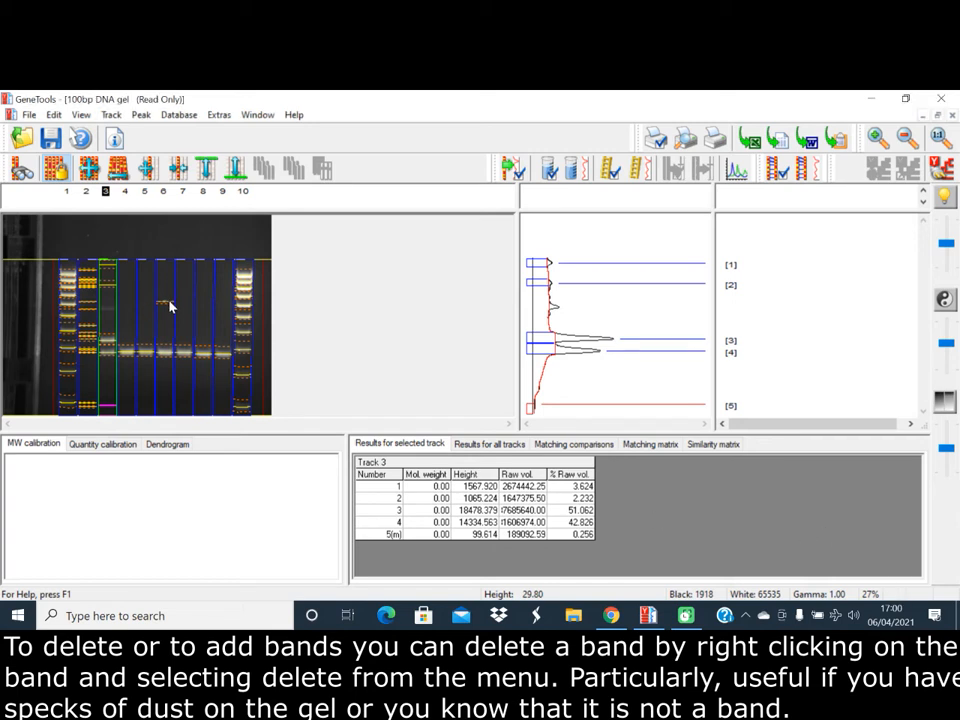
# - Delete the stray dust band from track 6
pyautogui.rightClick(170, 307)
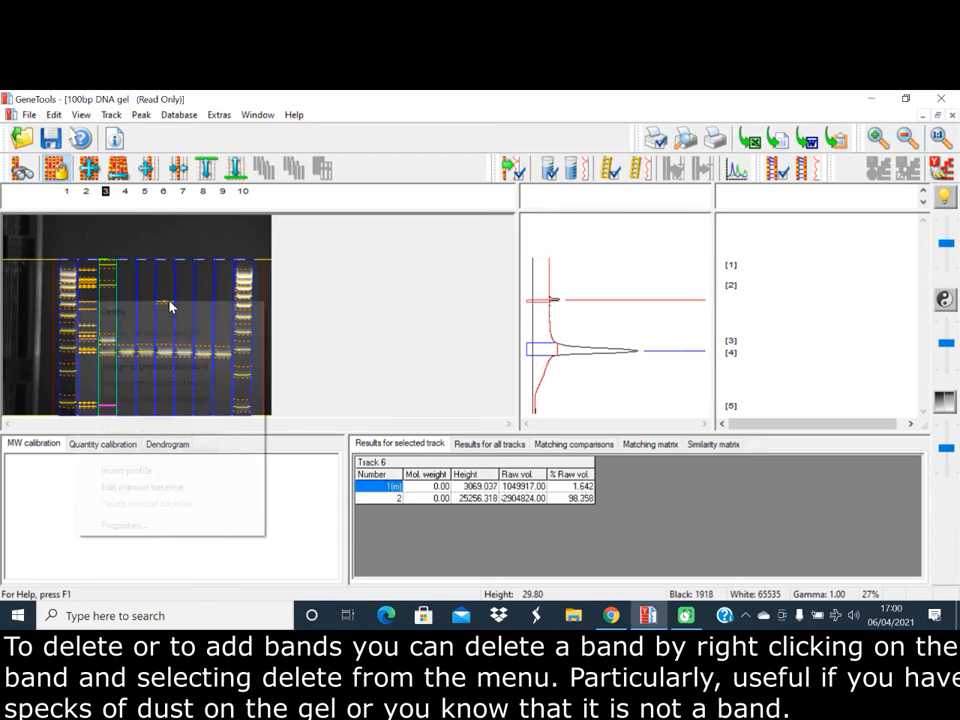
pyautogui.rightClick(170, 307)
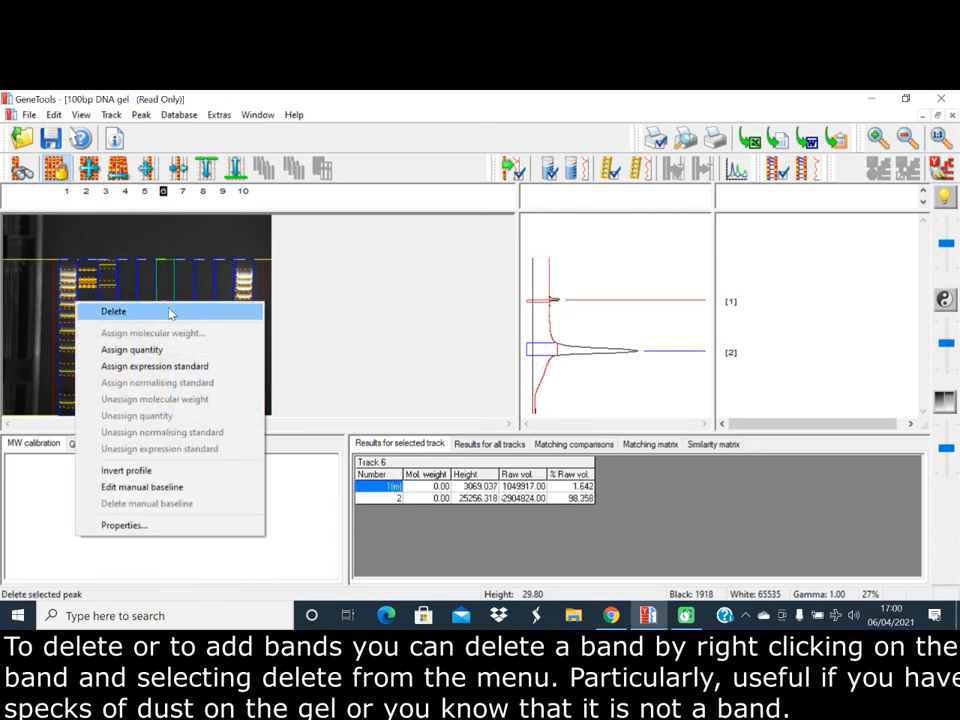
pyautogui.click(113, 311)
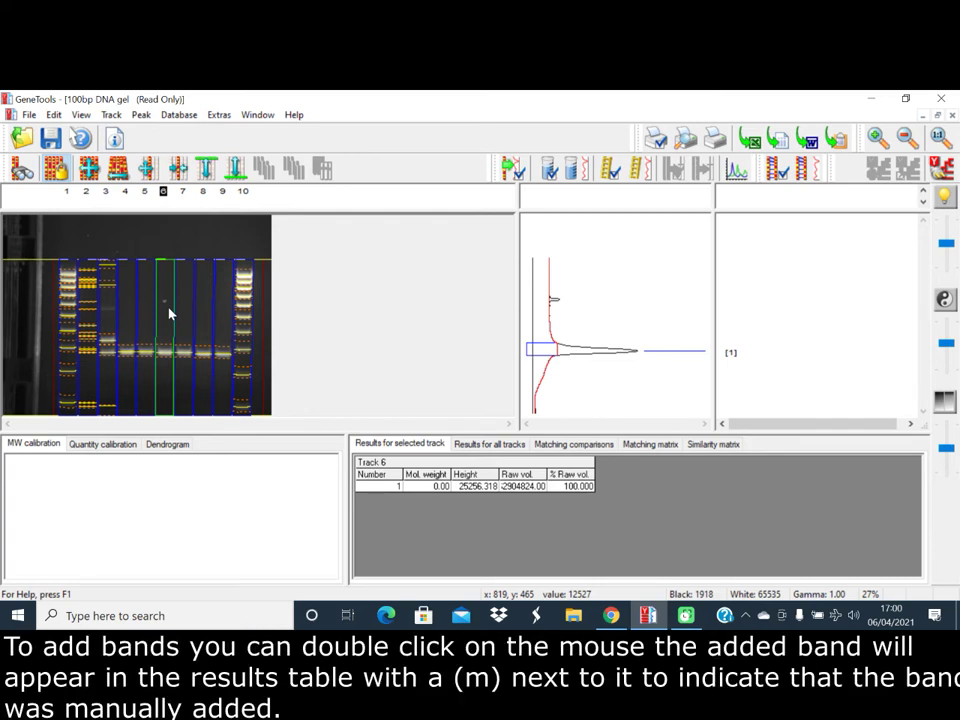
pyautogui.moveTo(108, 313)
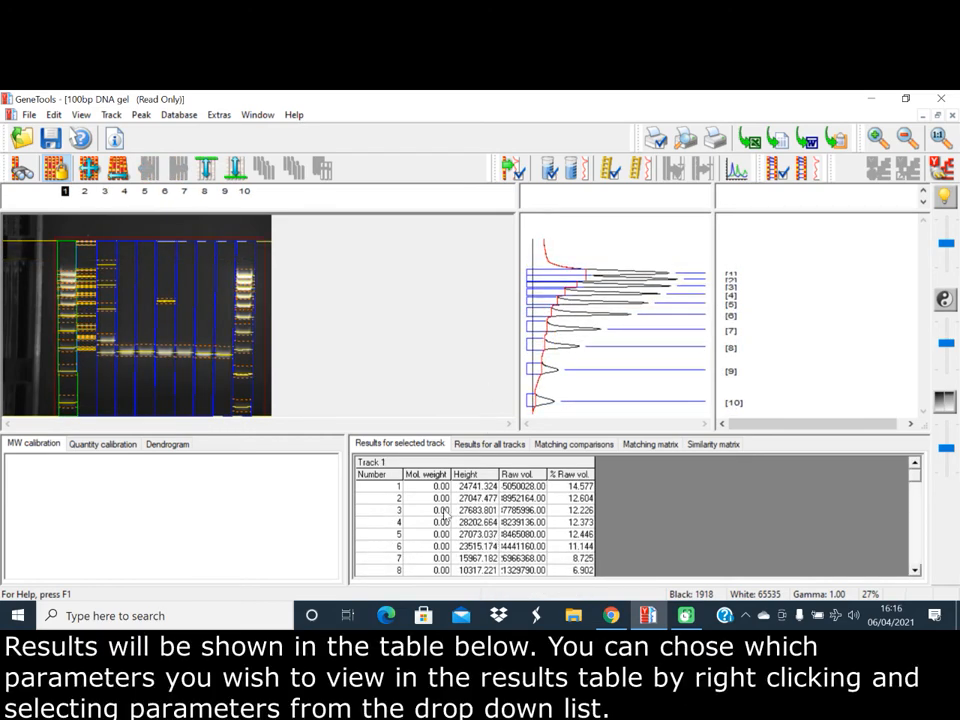
# - Show the Results for all tracks table and open its parameter selection menu
pyautogui.click(489, 443)
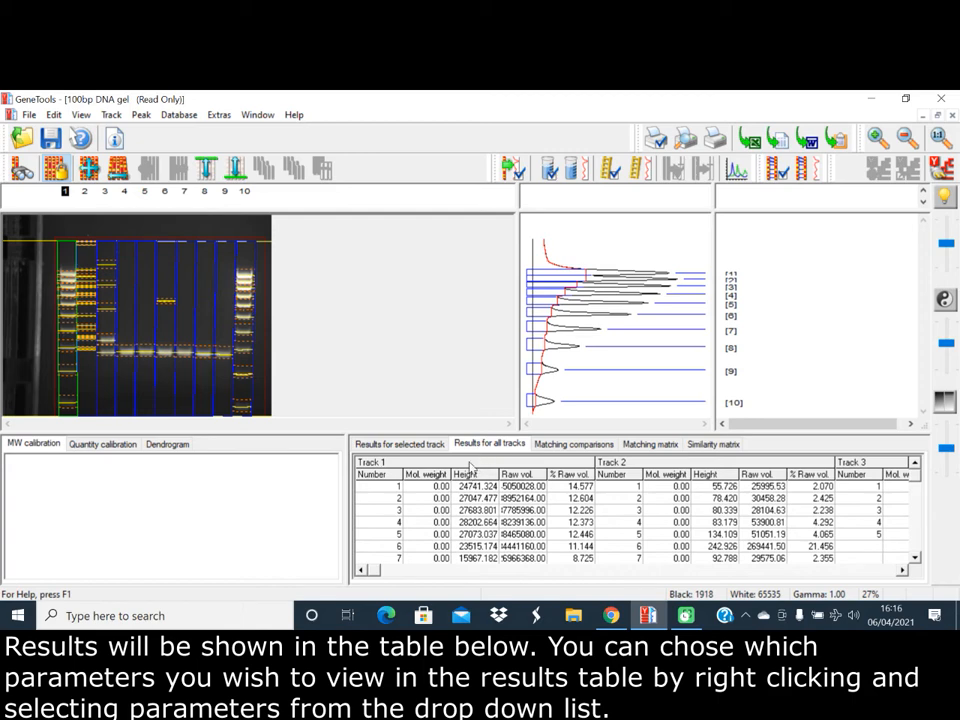
pyautogui.rightClick(470, 475)
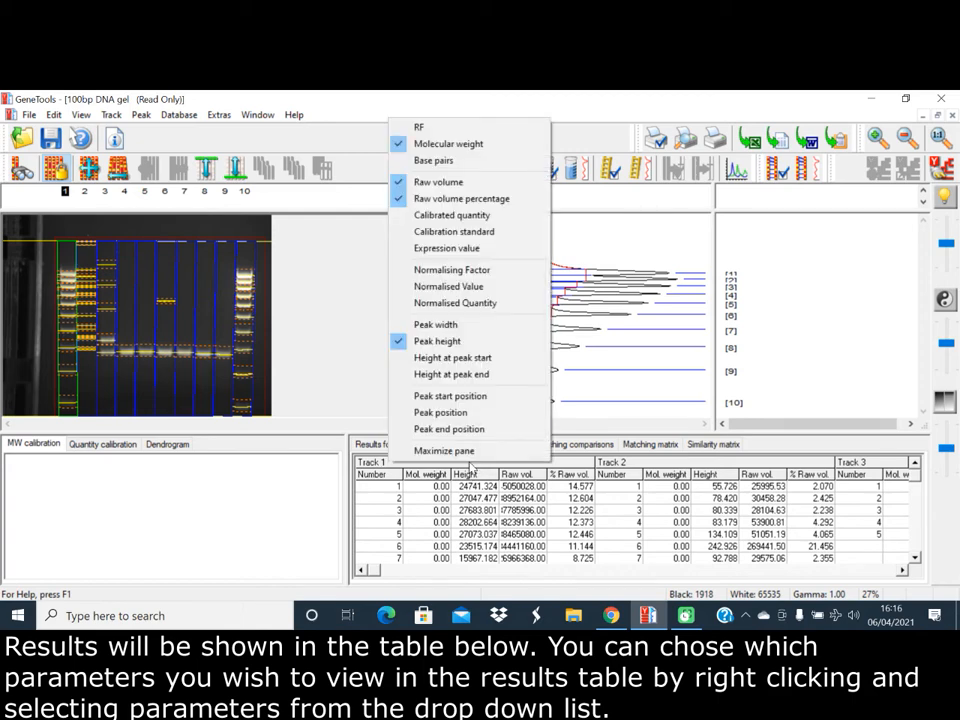
pyautogui.moveTo(448, 143)
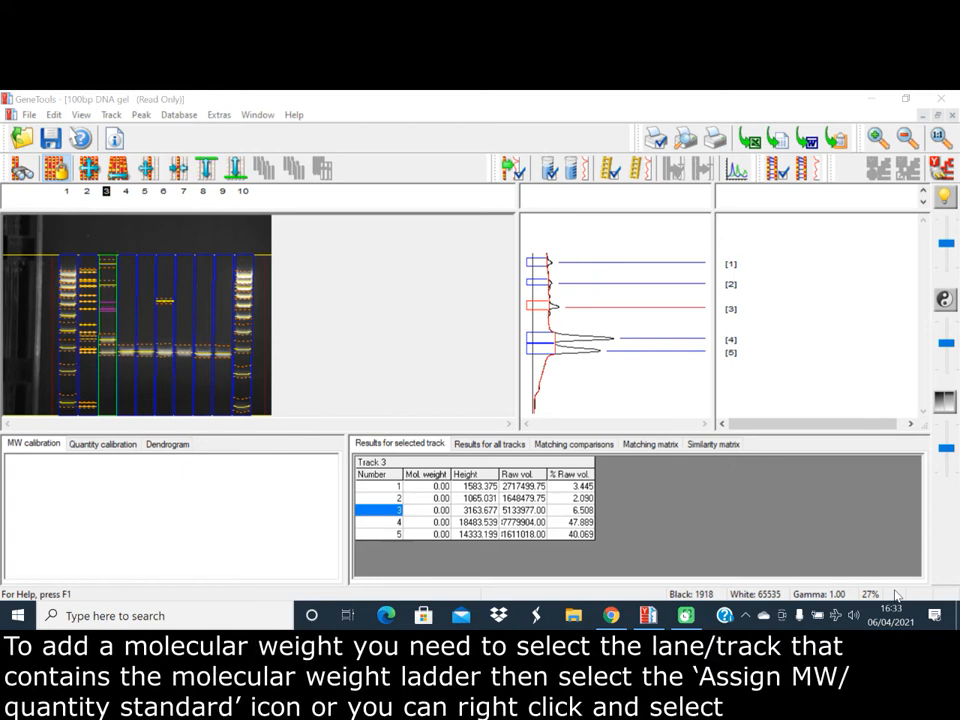
pyautogui.moveTo(170, 340)
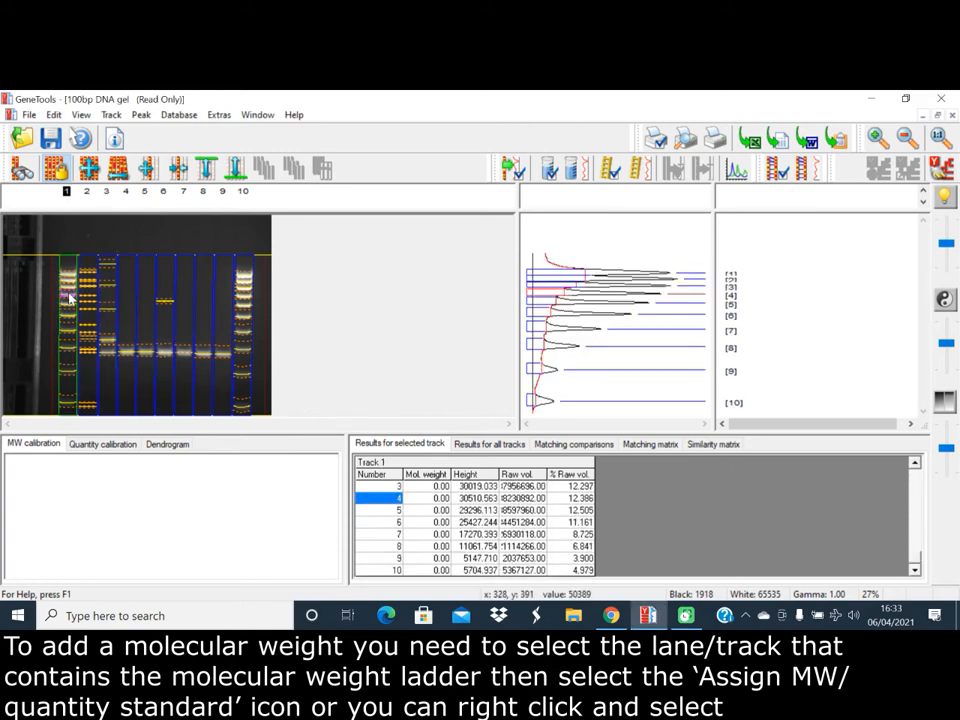
pyautogui.moveTo(218, 280)
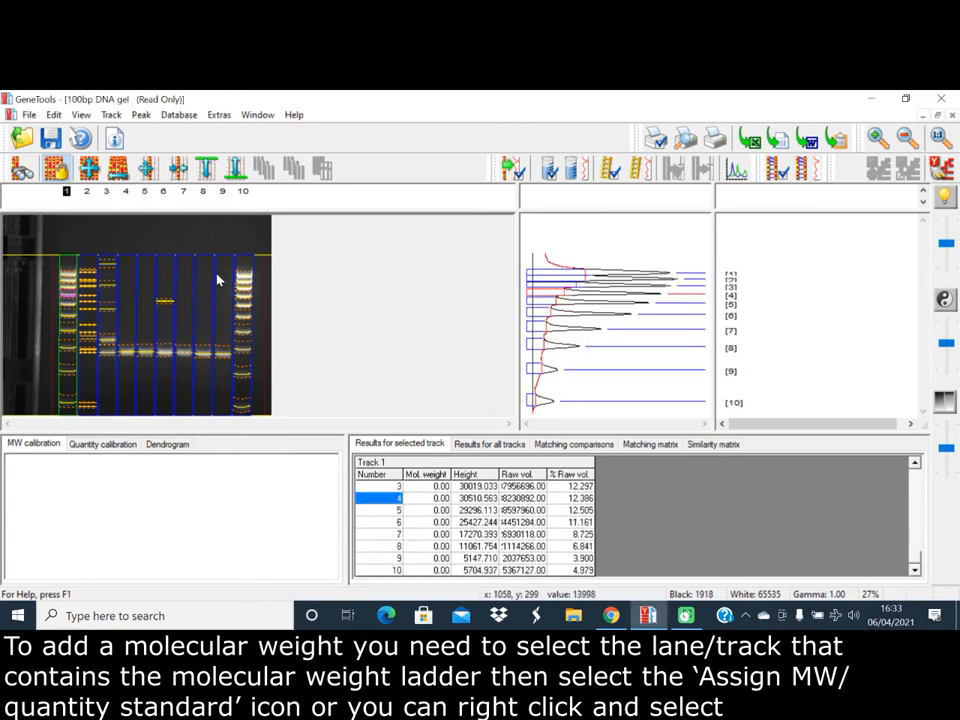
pyautogui.moveTo(649, 167)
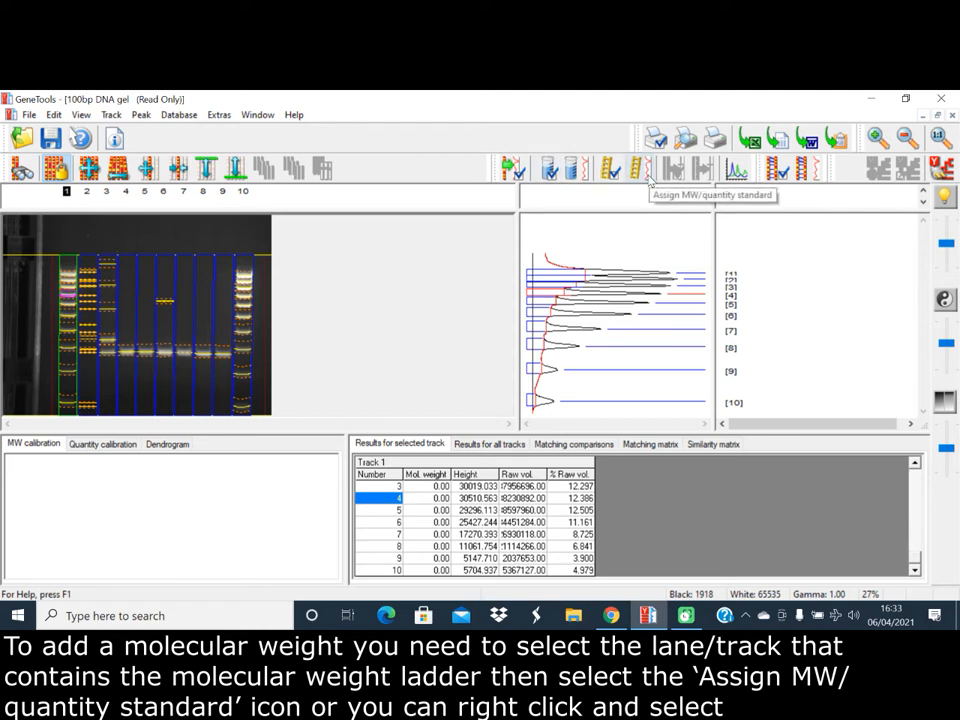
pyautogui.moveTo(68, 204)
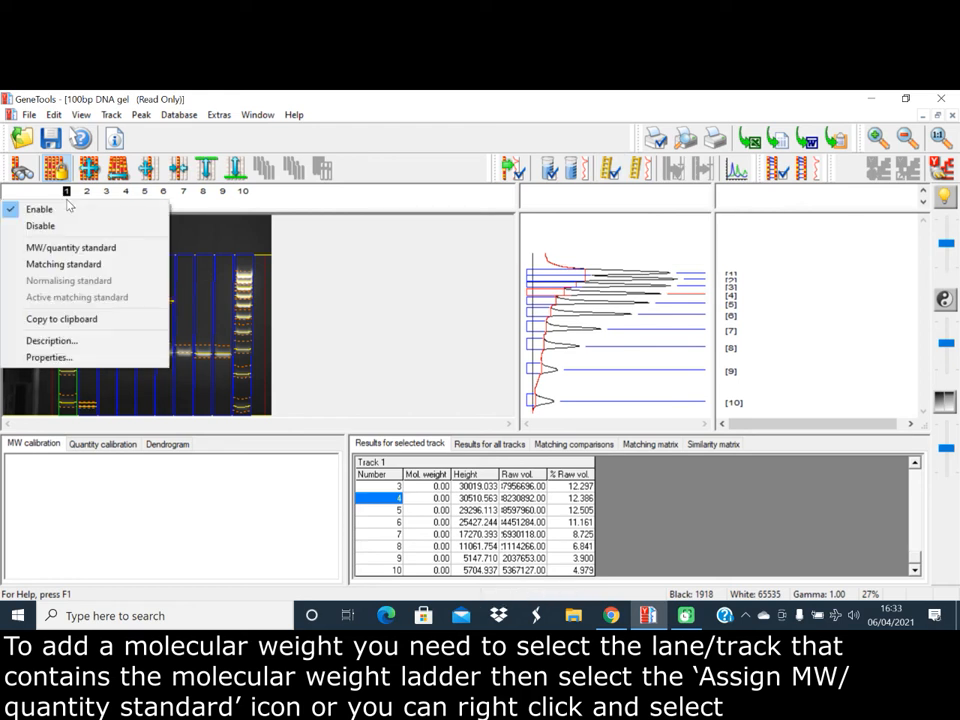
pyautogui.moveTo(70, 247)
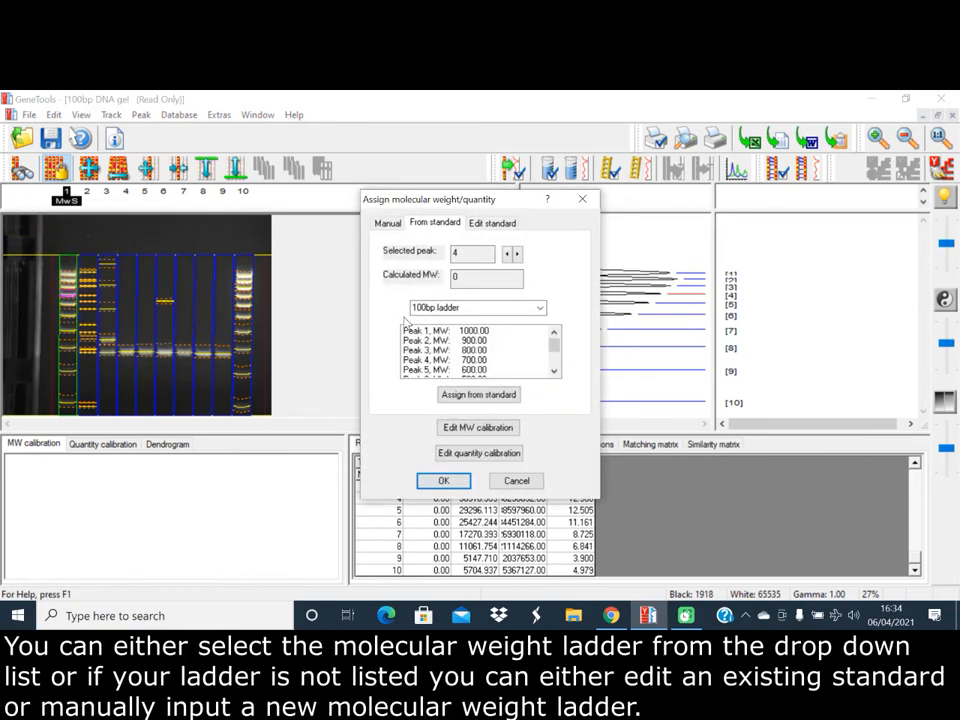
pyautogui.moveTo(535, 333)
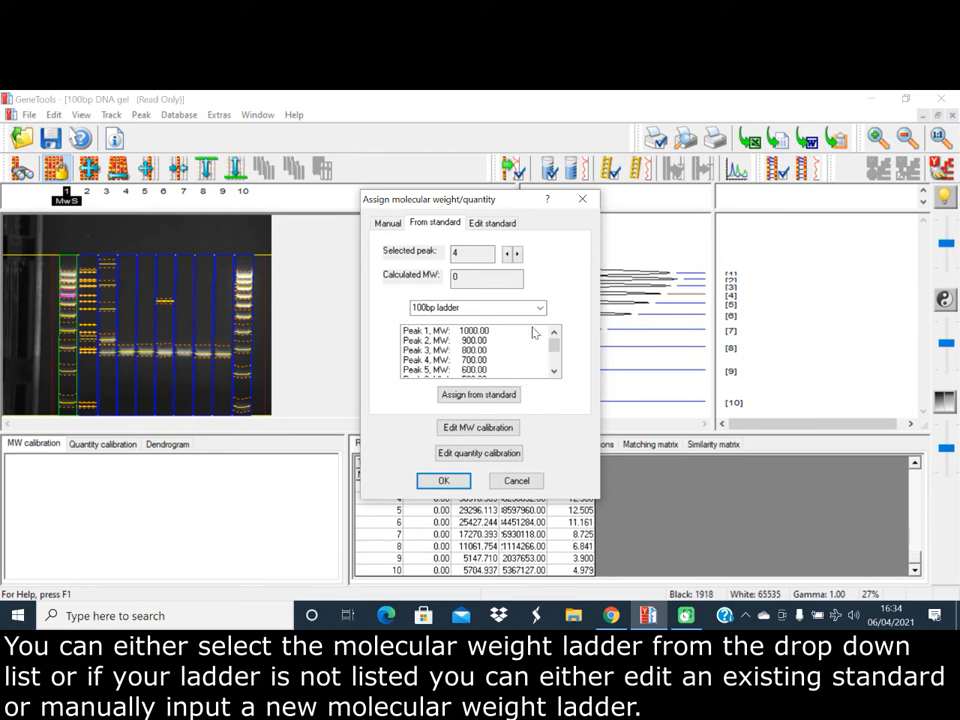
# - Choose the 100bp ladder standard, browse Edit standard and Manual tabs, then return
pyautogui.click(541, 307)
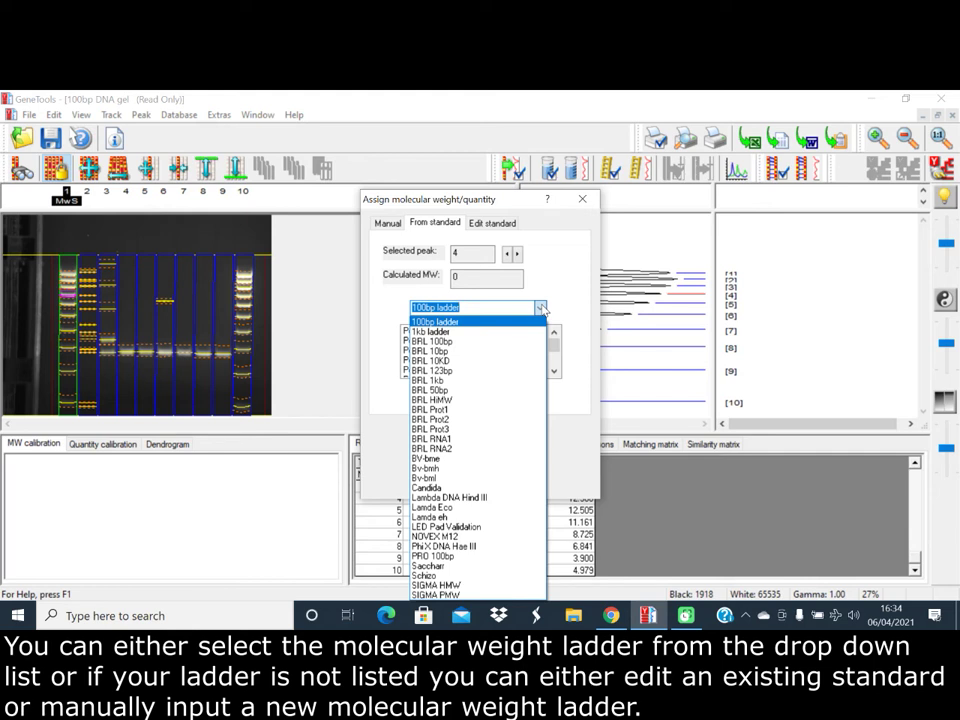
pyautogui.click(435, 320)
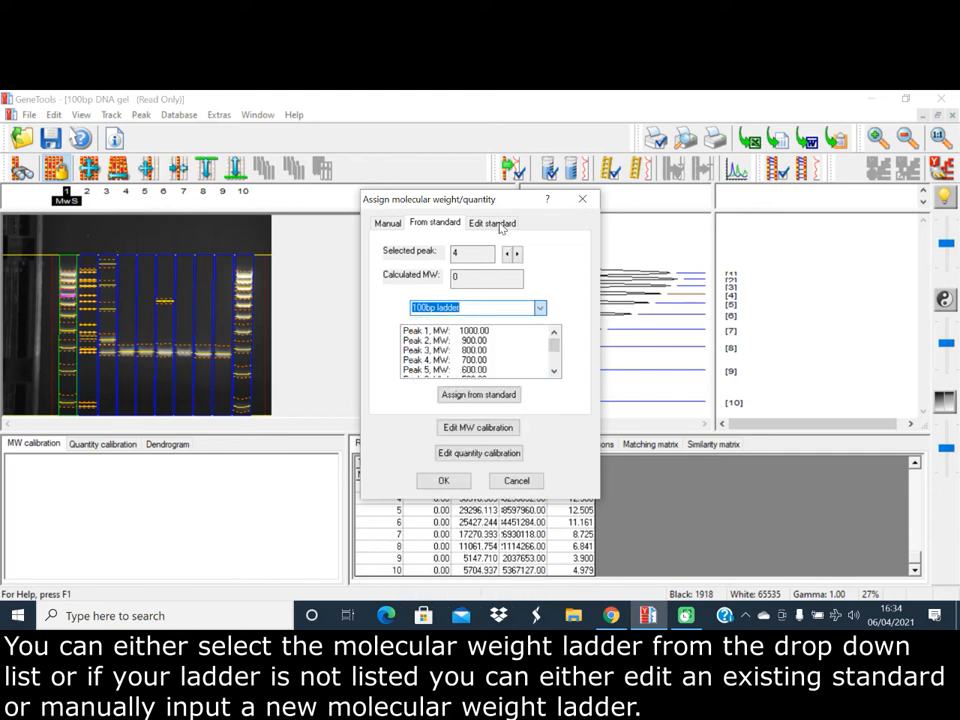
pyautogui.click(491, 222)
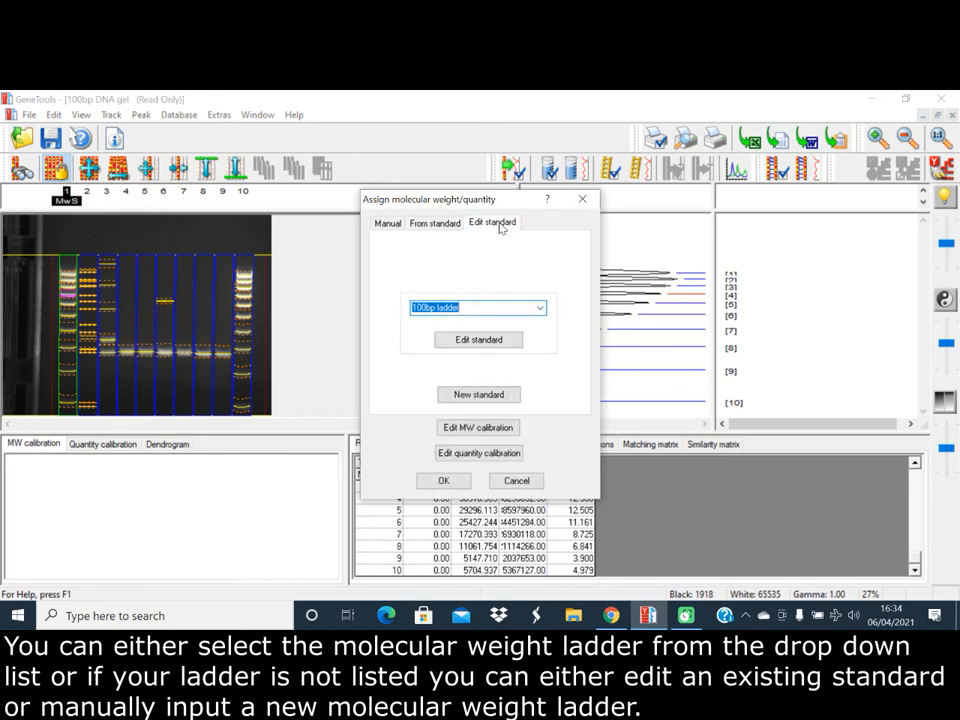
pyautogui.click(386, 223)
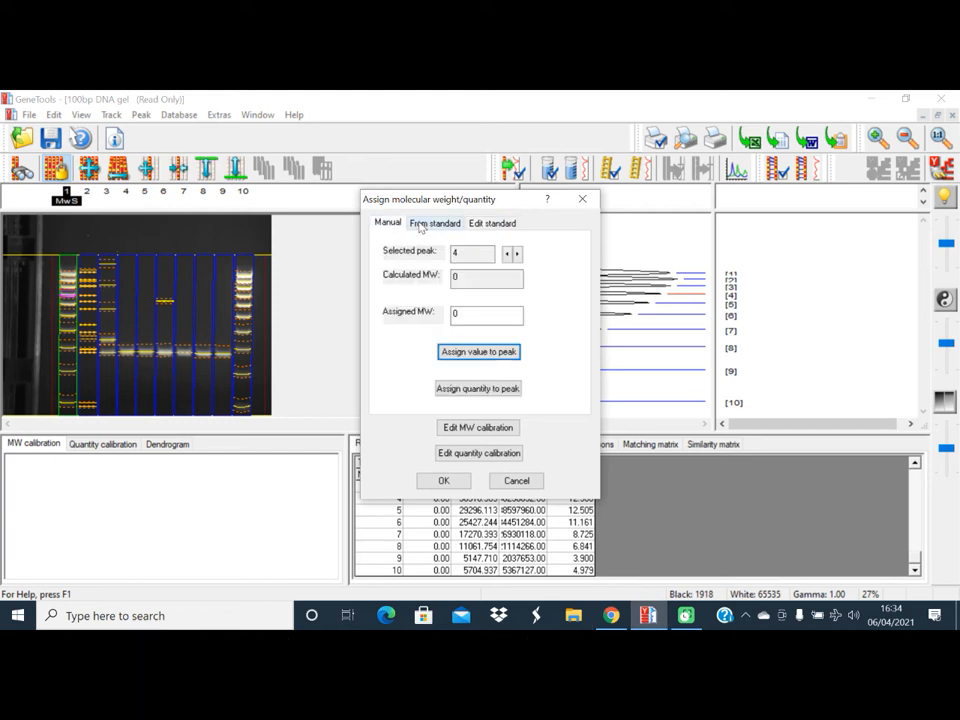
pyautogui.click(434, 222)
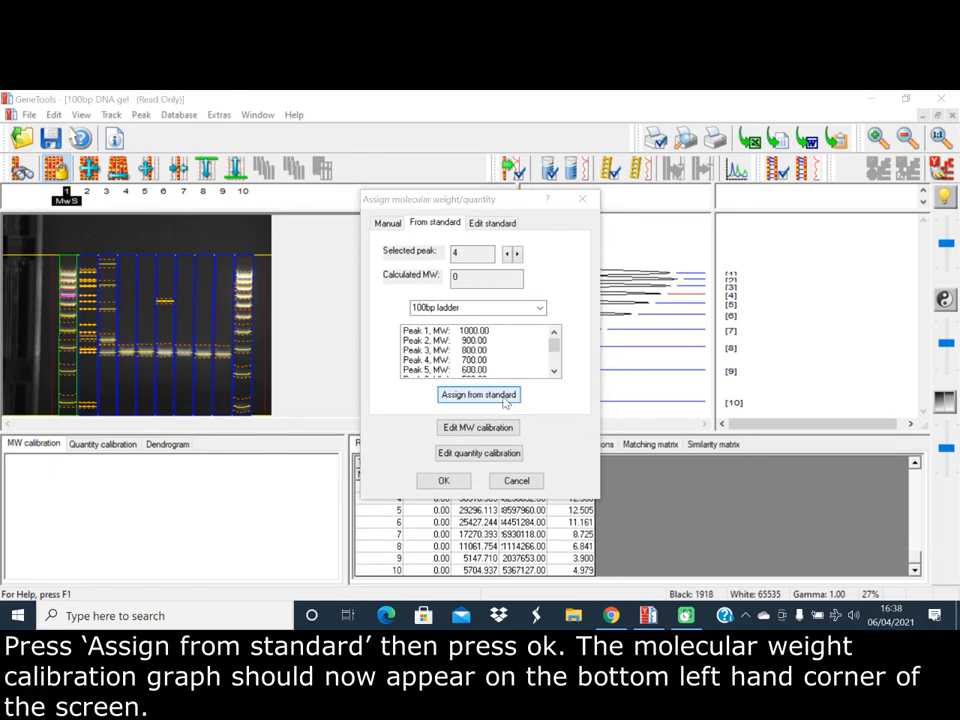
# - Apply and confirm the 100bp ladder weights, then view results for all tracks
pyautogui.click(478, 394)
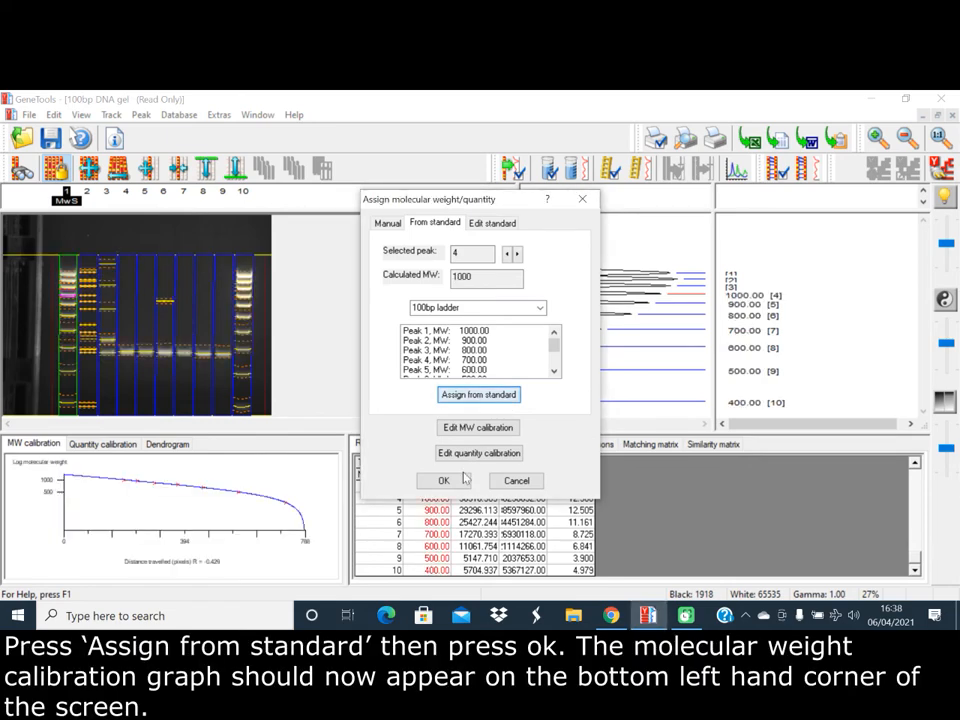
pyautogui.click(443, 480)
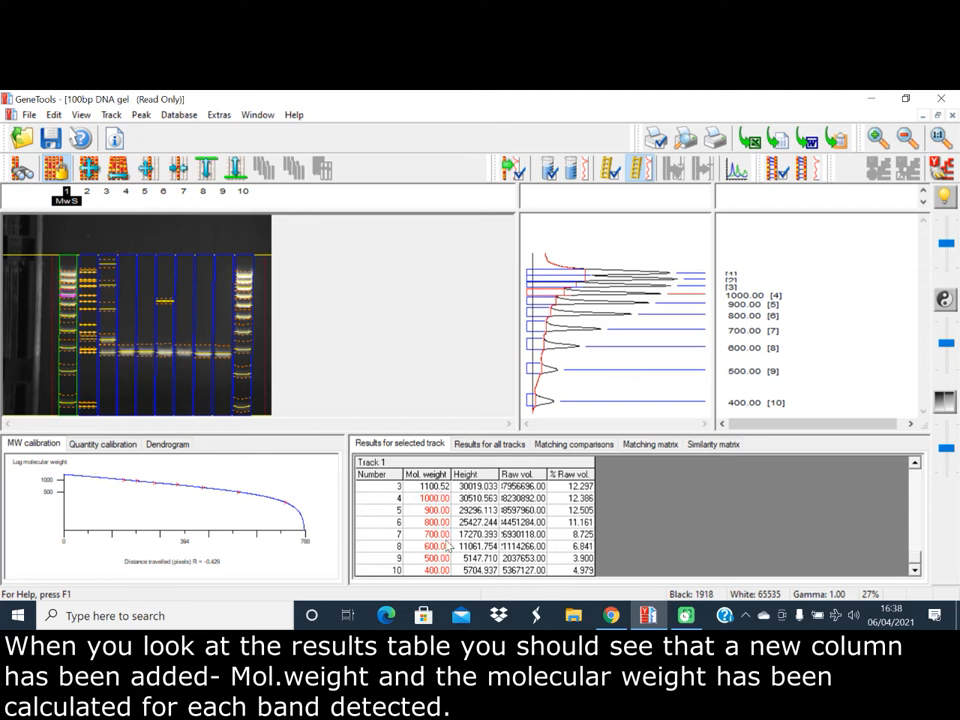
pyautogui.click(489, 443)
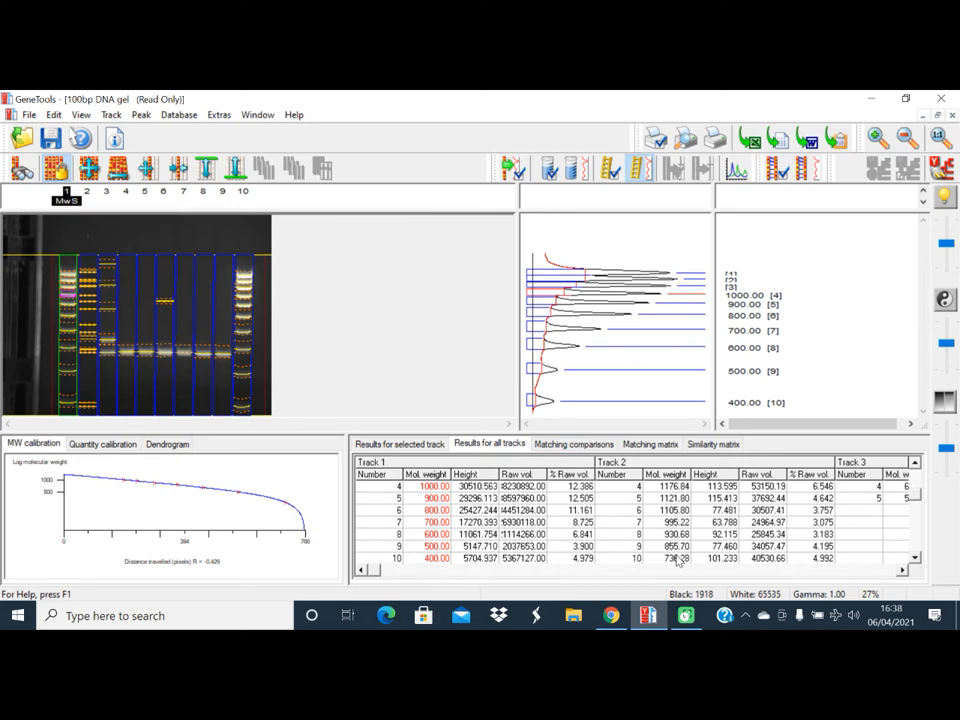
pyautogui.click(105, 191)
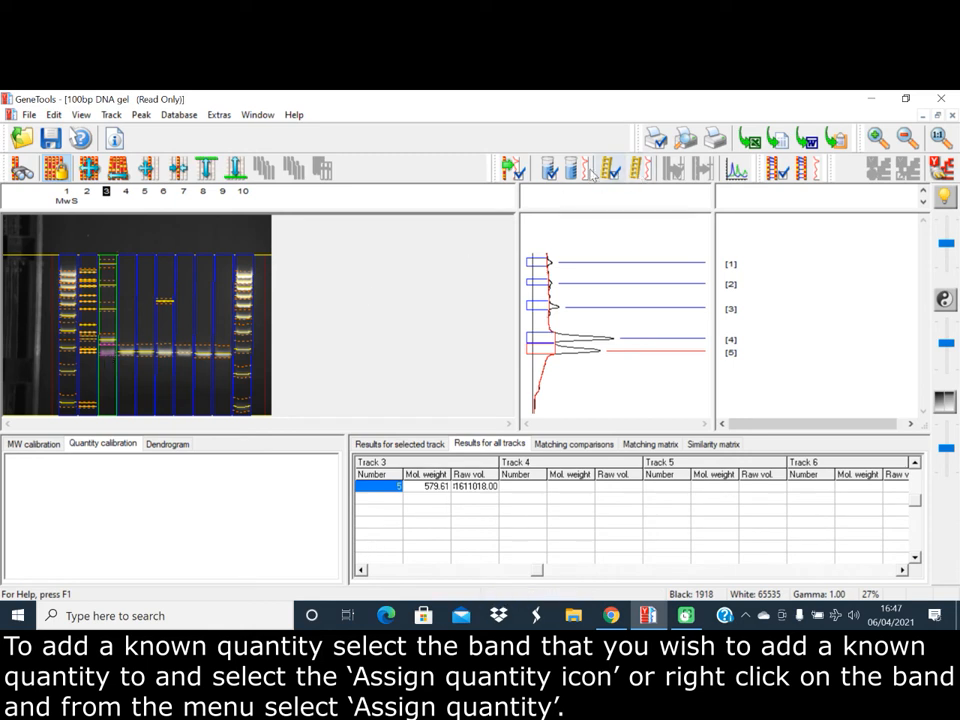
pyautogui.moveTo(585, 170)
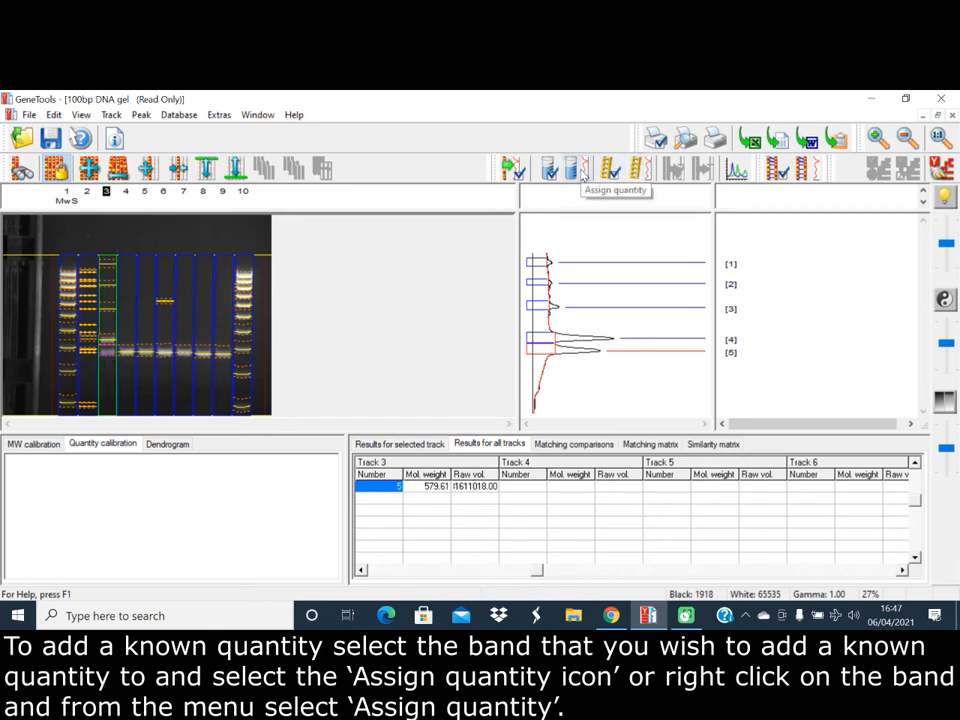
pyautogui.moveTo(117, 369)
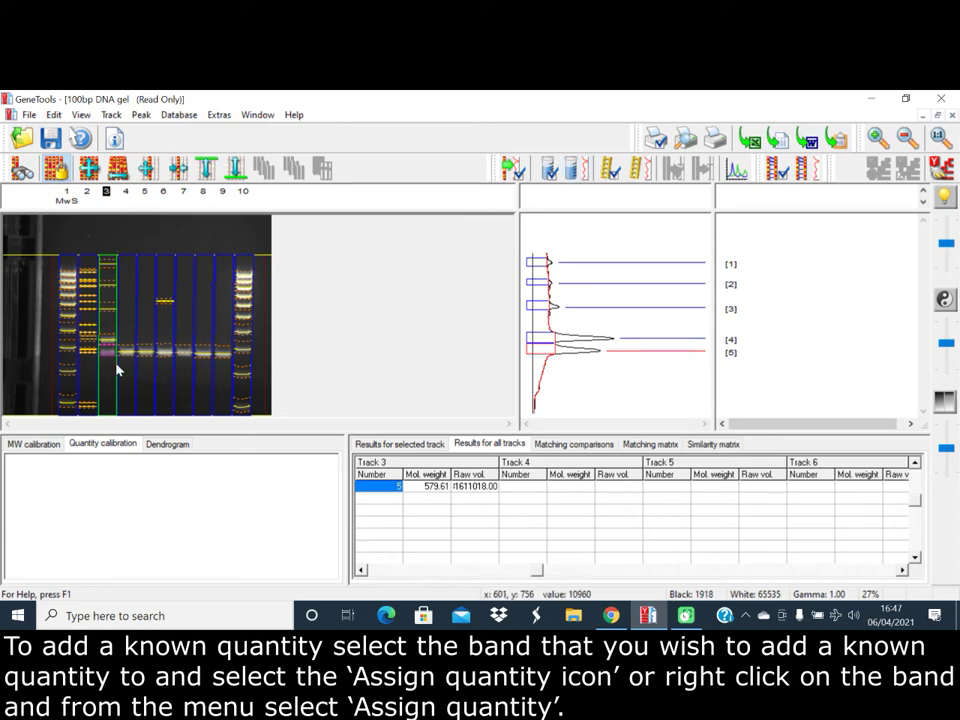
# - Open Assign quantity for peak 5 of track 3
pyautogui.rightClick(115, 355)
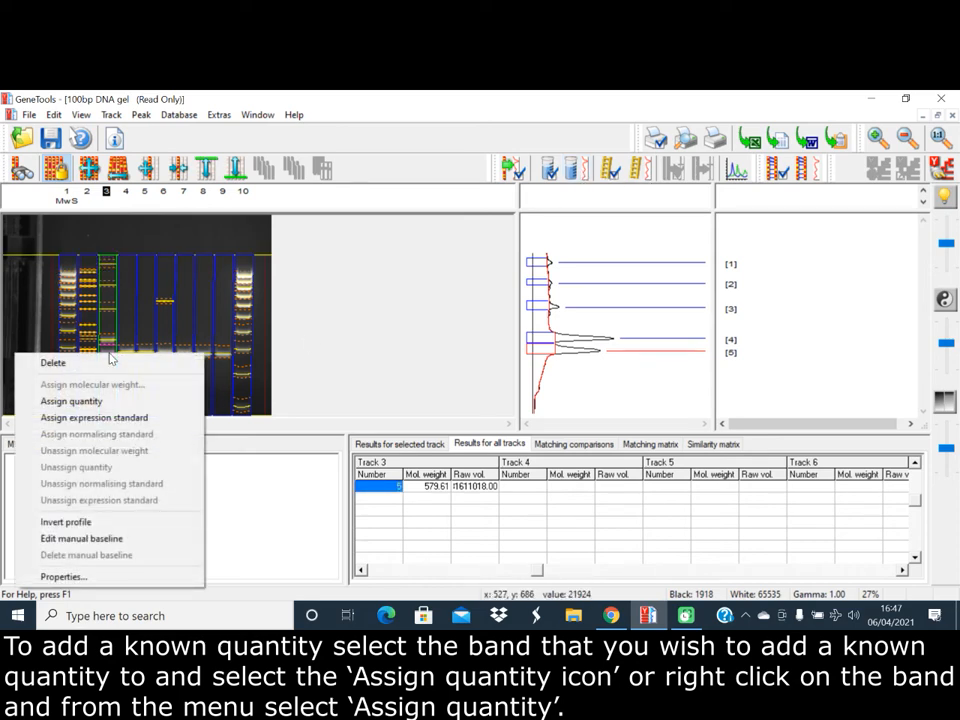
pyautogui.click(71, 401)
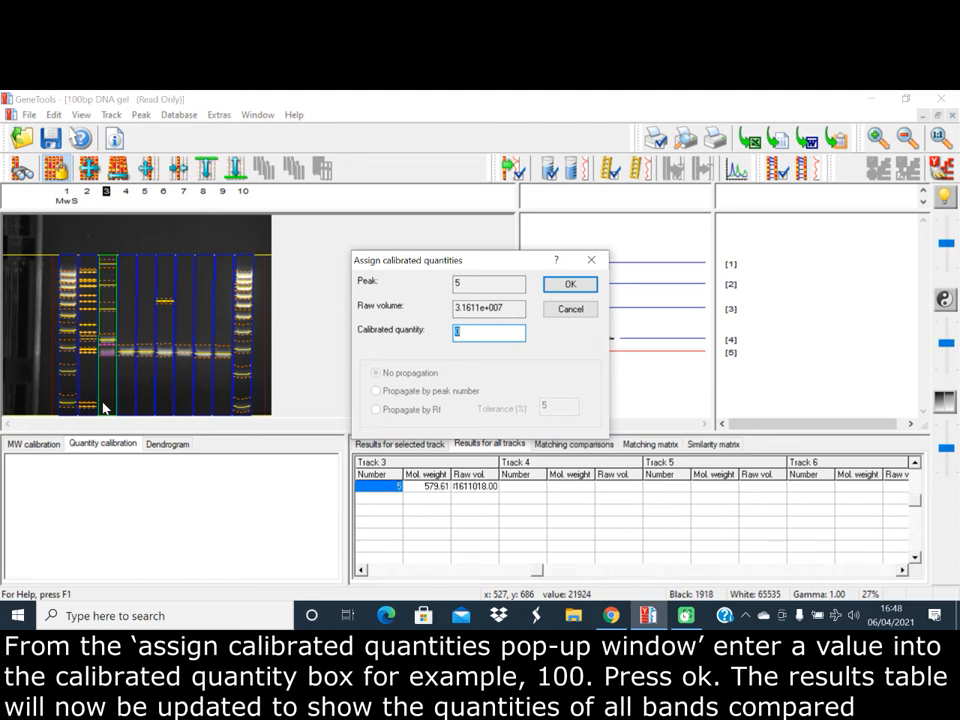
pyautogui.moveTo(308, 467)
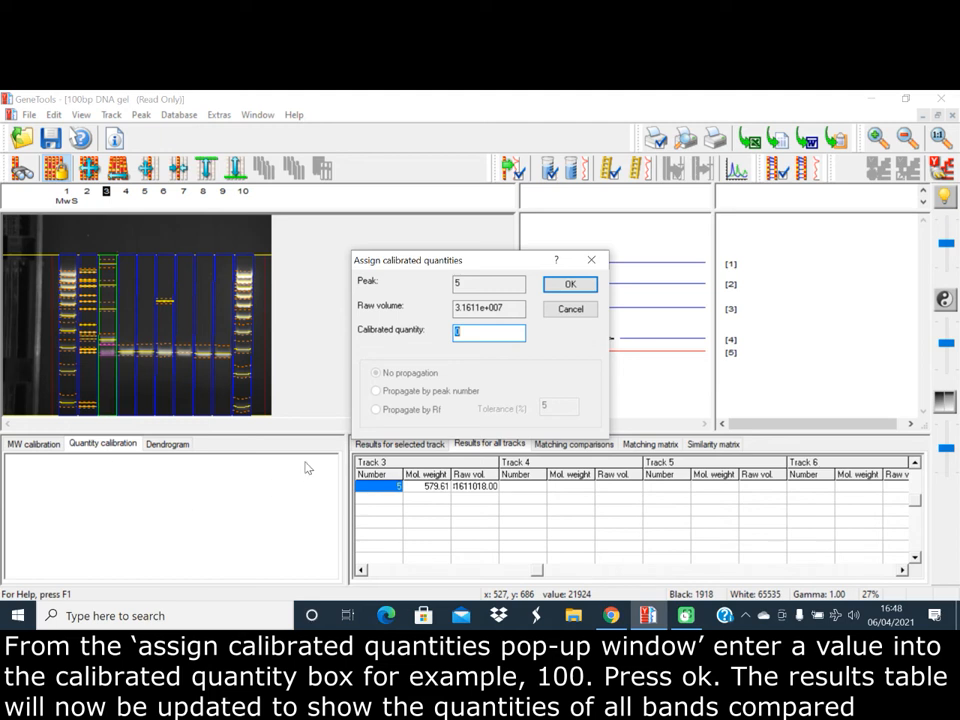
# - Set track 3's peak 5 calibrated quantity to 100 and confirm
pyautogui.write('100')
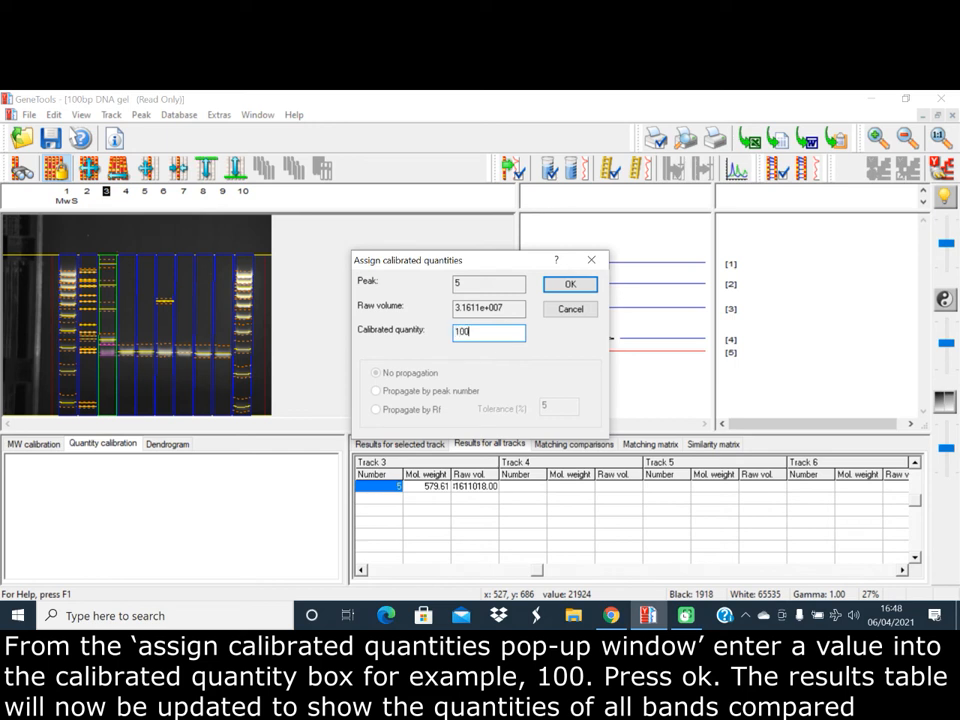
pyautogui.moveTo(555, 327)
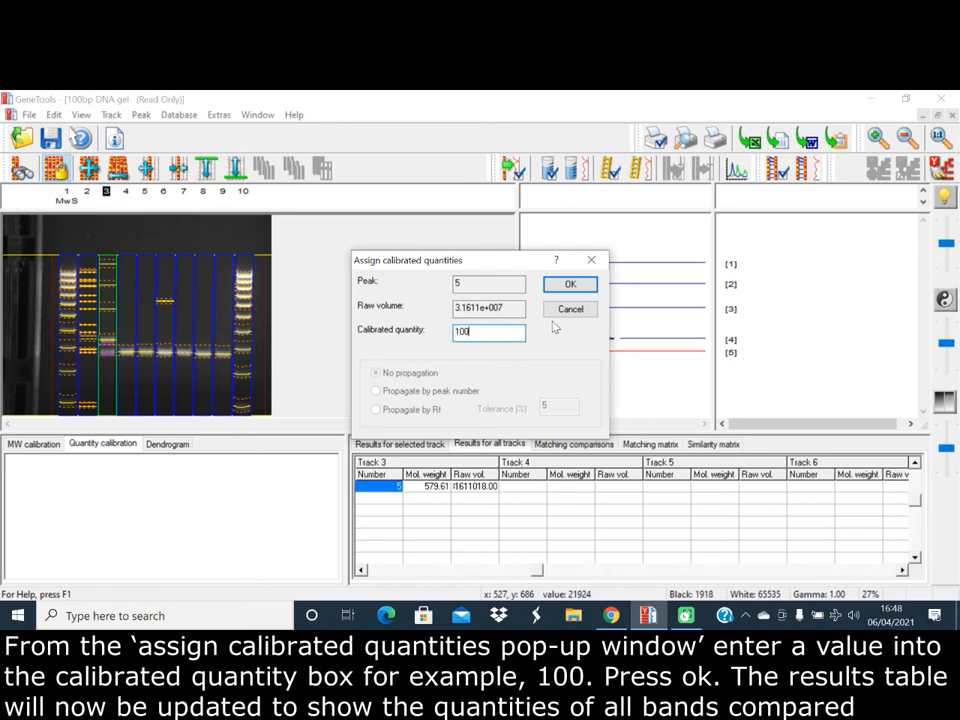
pyautogui.click(570, 284)
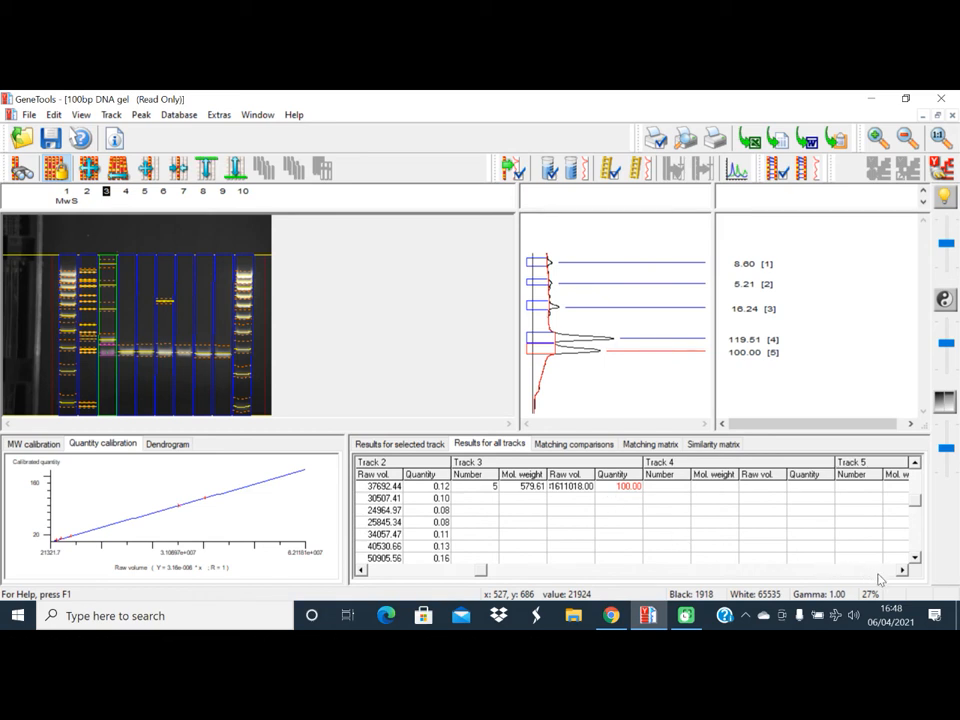
pyautogui.moveTo(133, 315)
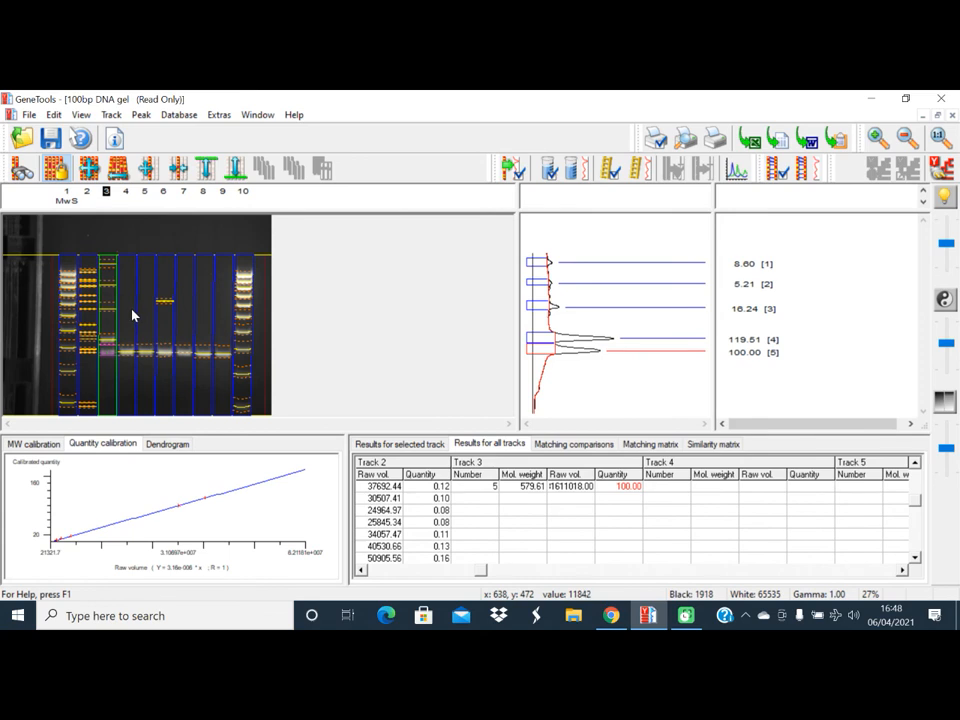
# - Select track 4 in the gel image to show its band quantity of 180.85
pyautogui.click(125, 191)
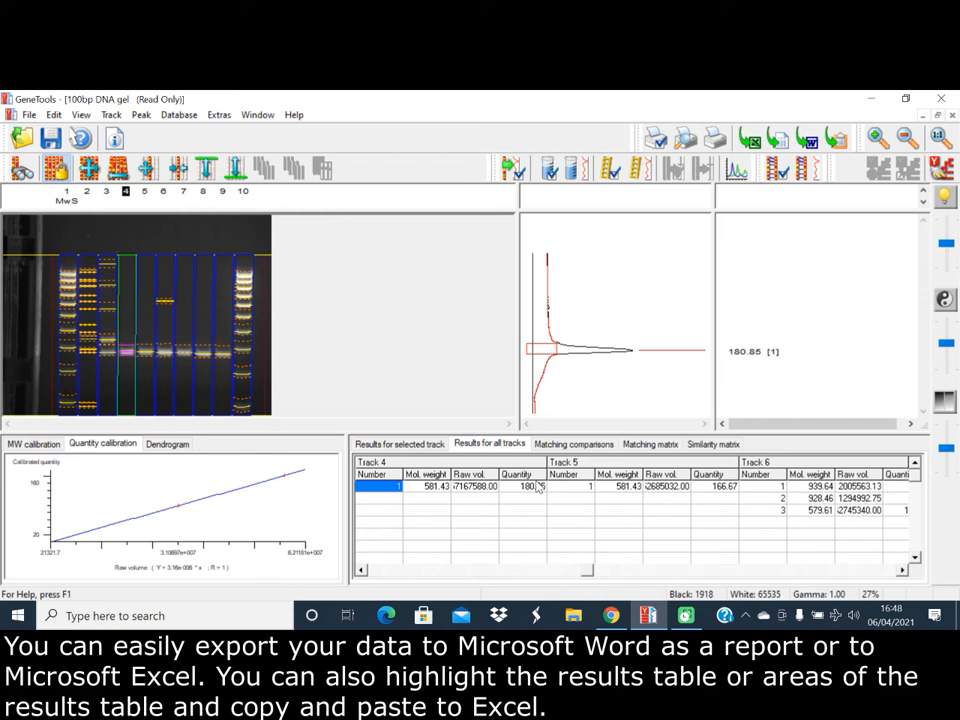
pyautogui.moveTo(809, 139)
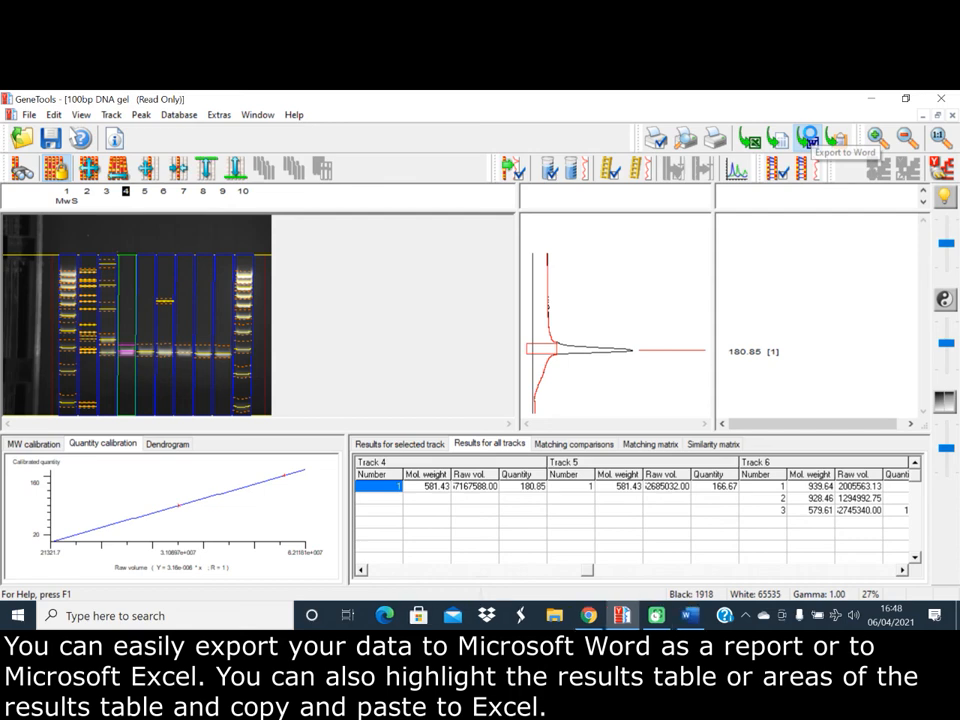
pyautogui.click(808, 137)
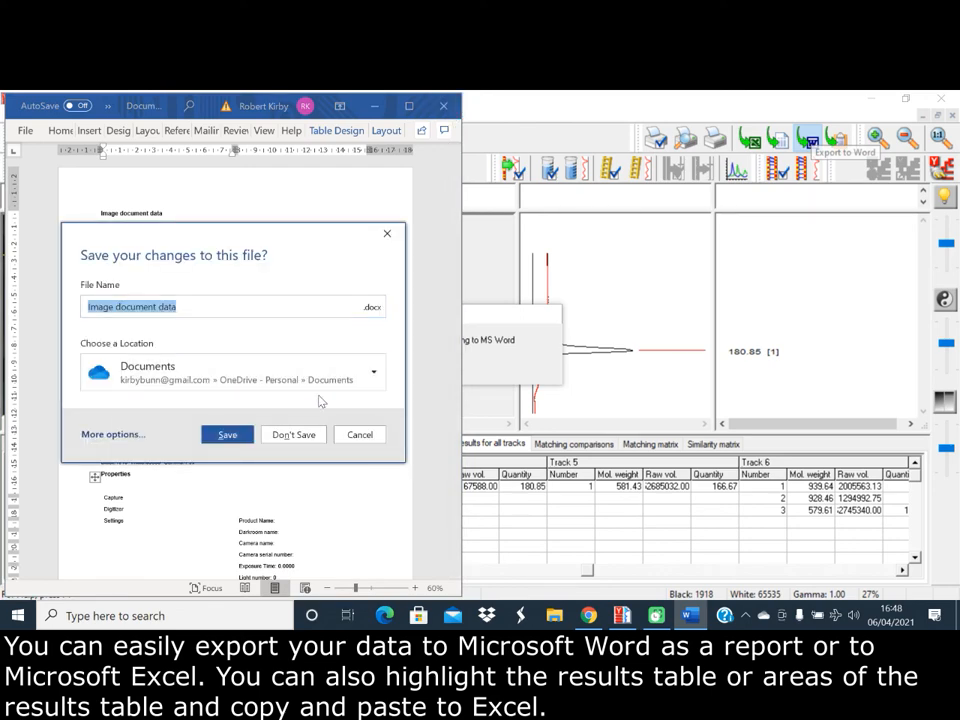
pyautogui.click(227, 434)
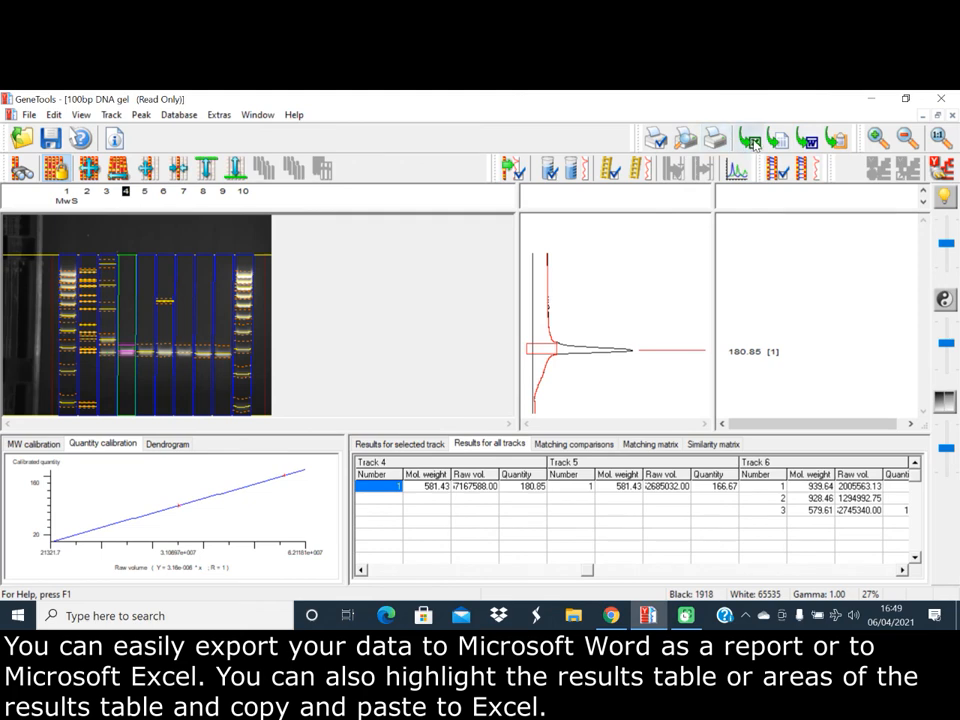
pyautogui.click(750, 138)
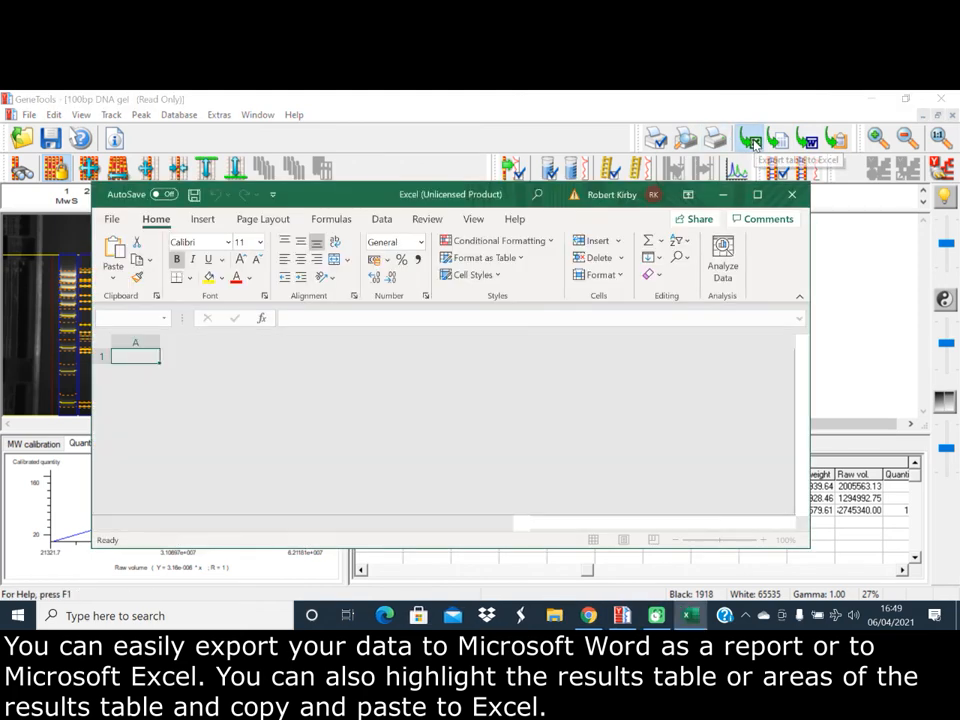
pyautogui.click(750, 138)
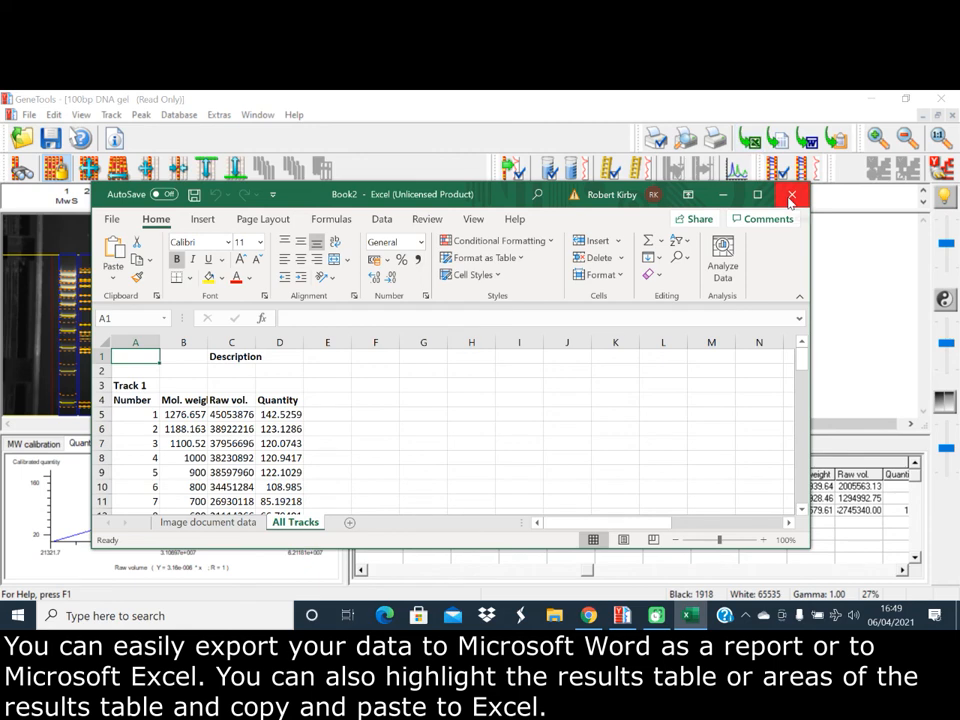
pyautogui.click(791, 194)
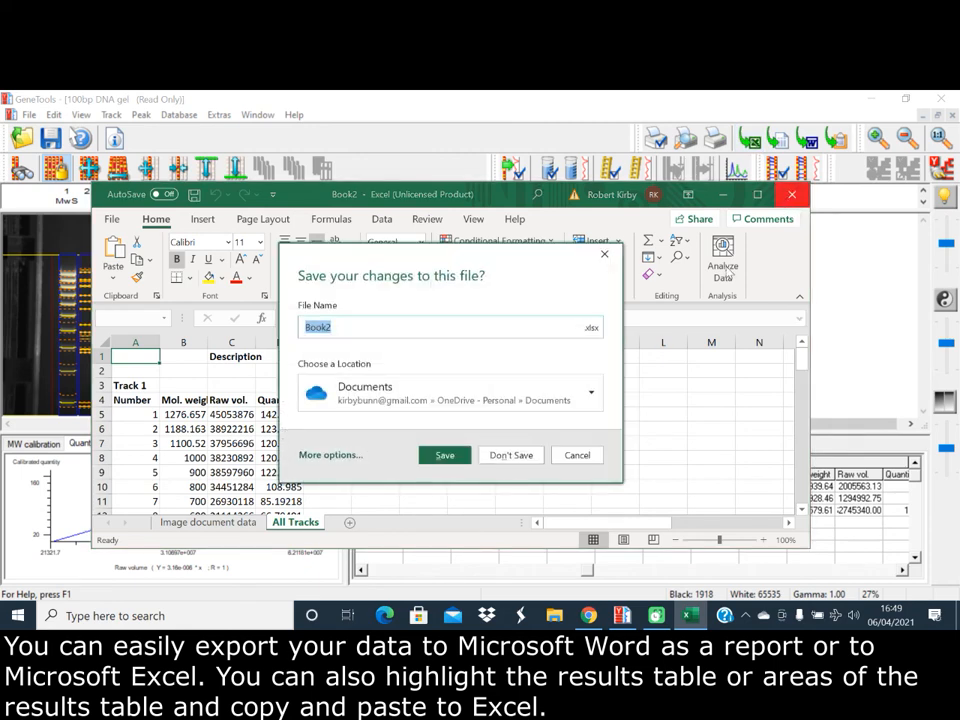
pyautogui.click(510, 455)
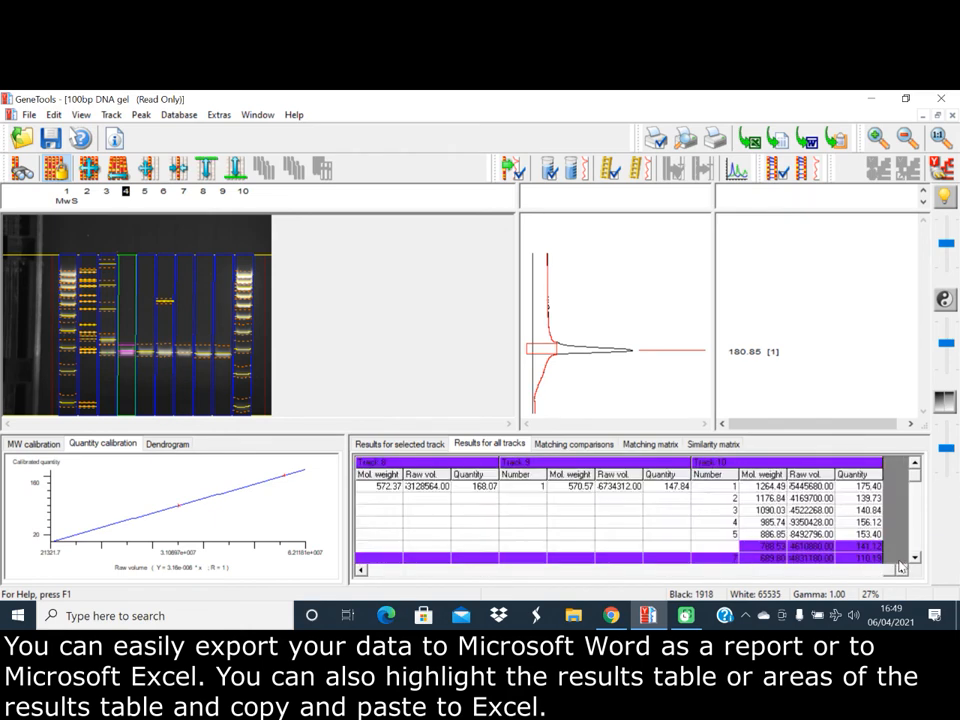
# - Highlight the all-tracks results table to trigger the copy-to-clipboard prompt
pyautogui.click(620, 510)
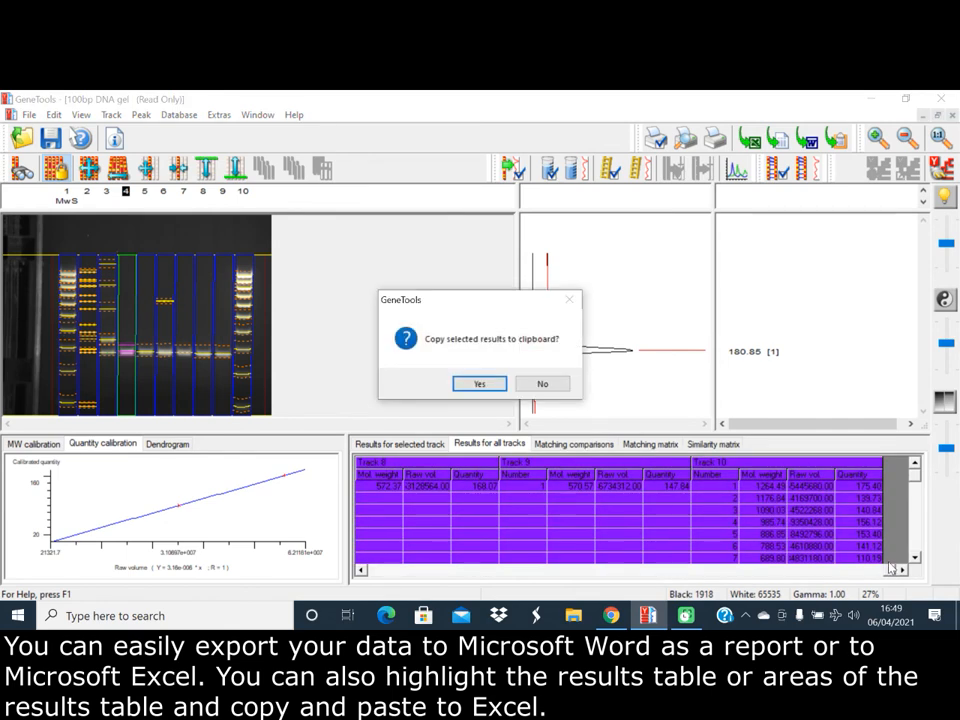